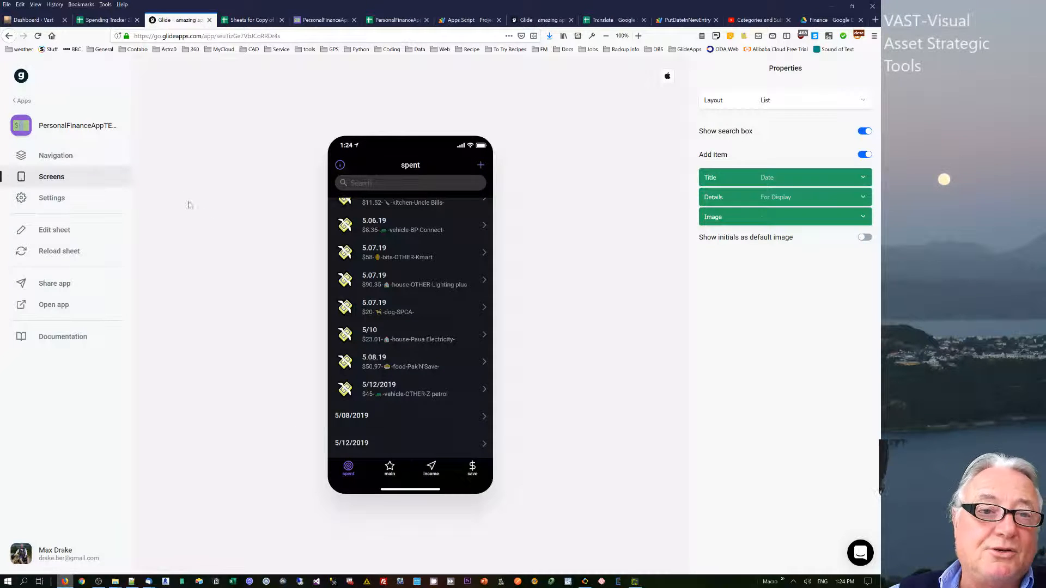
mouse_move(309, 171)
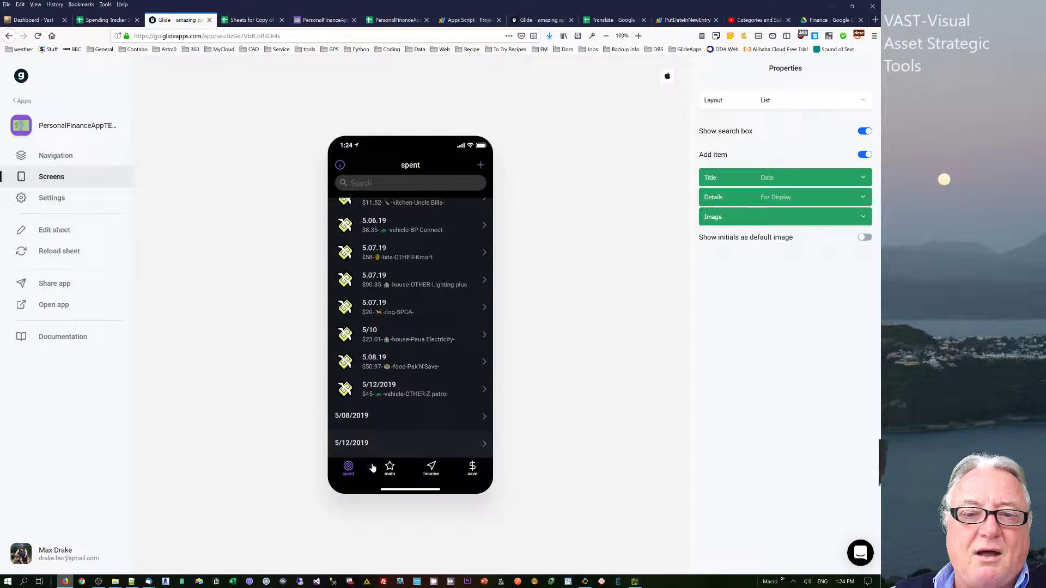
Step: Preview the monthly finance overview, then return to the spent expenses list
left_click(389, 467)
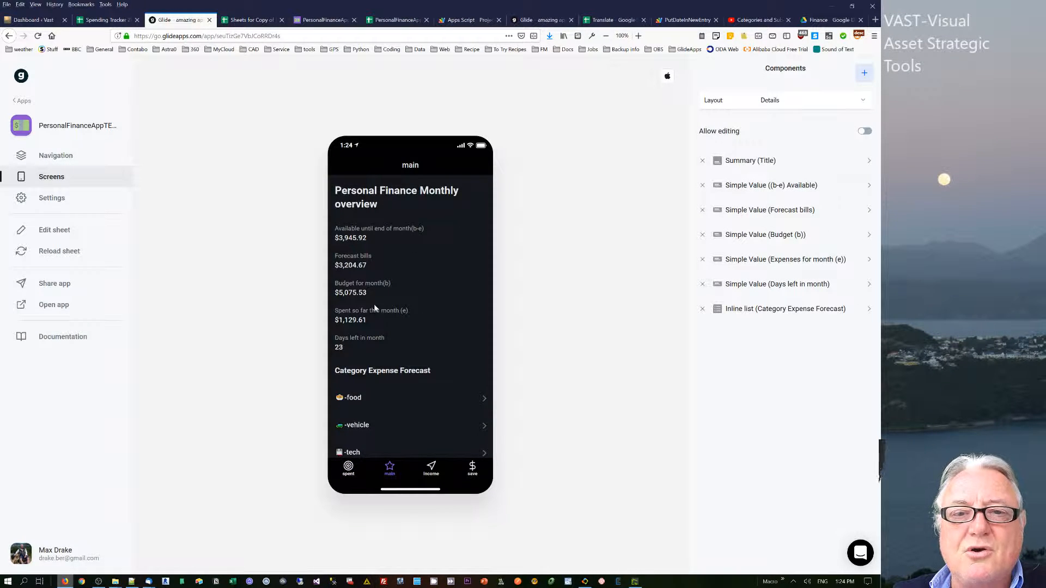
scroll("down", 3)
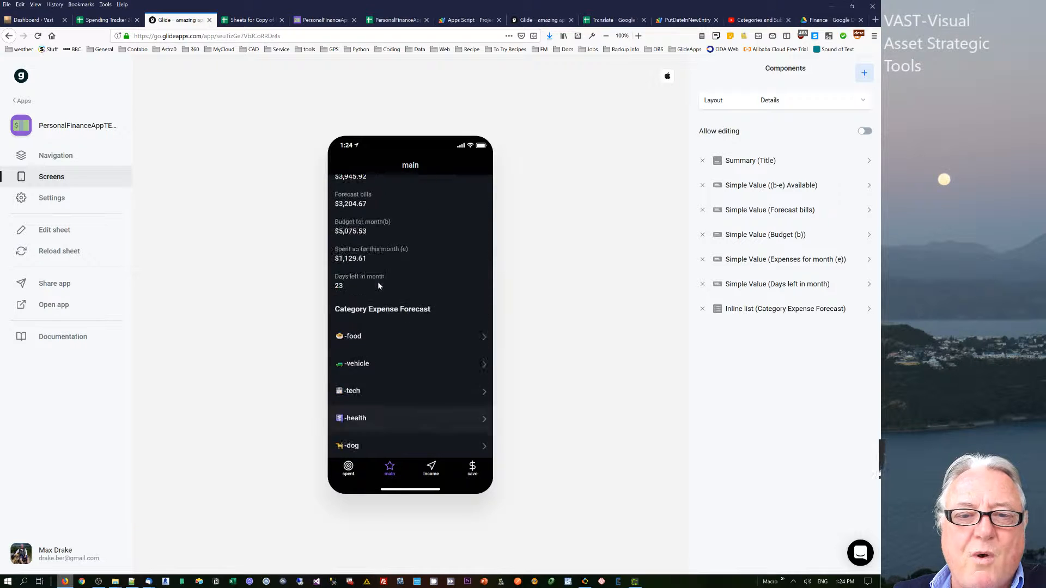
left_click(348, 467)
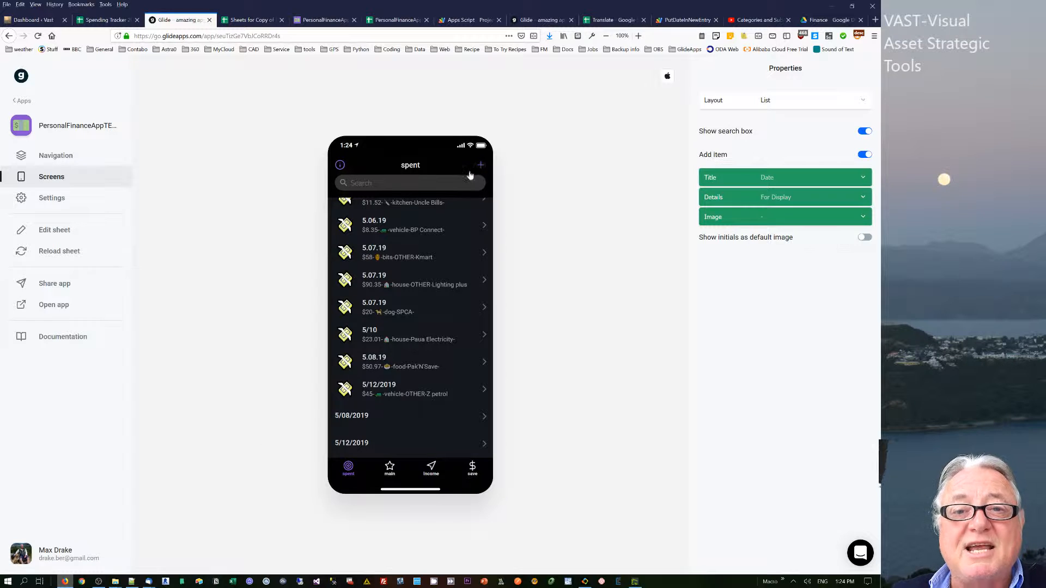
Step: Start a new expense dated 5/13/2019
left_click(480, 164)
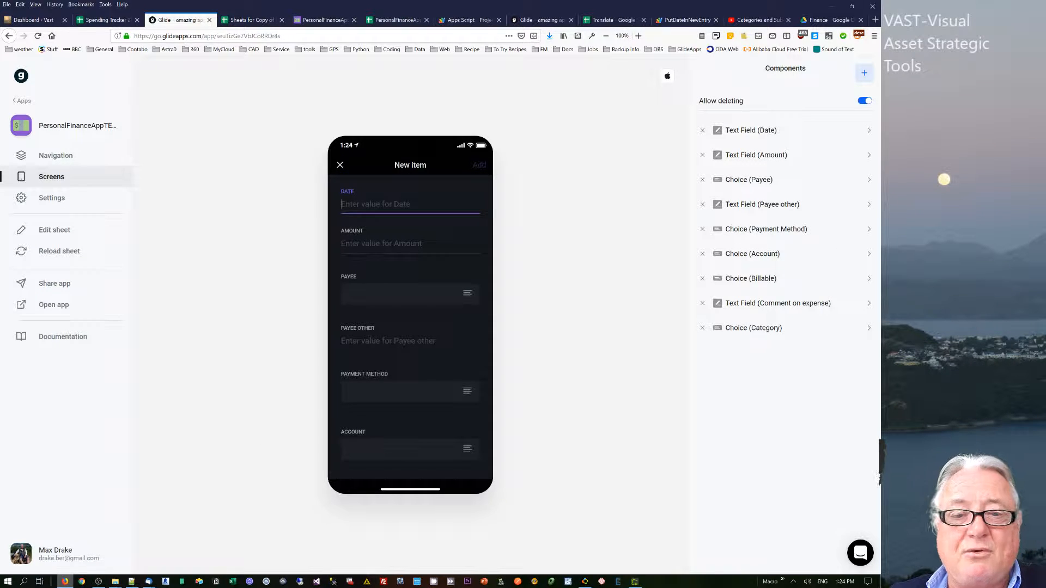
type("5/")
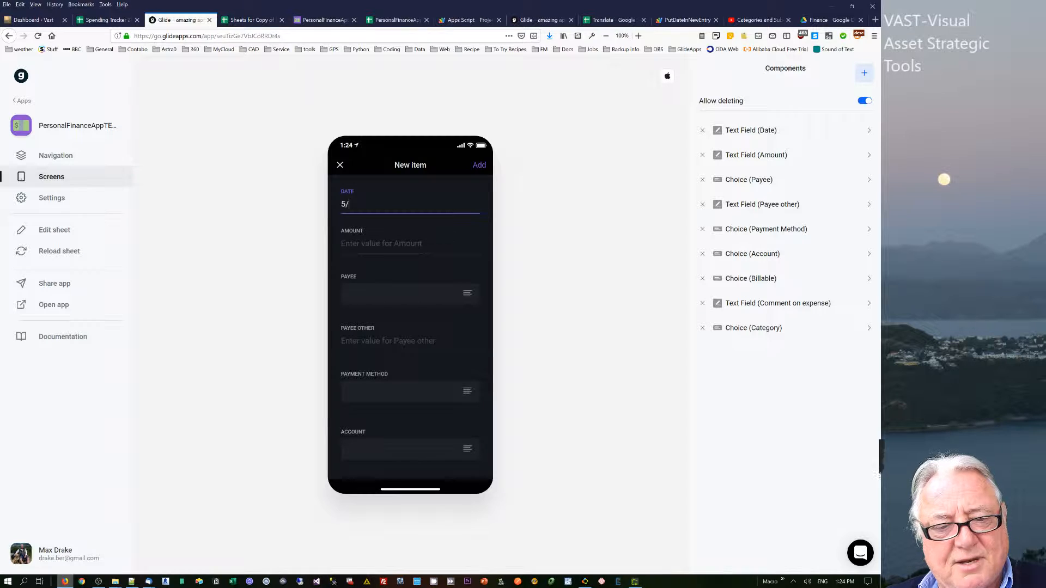
type("13/")
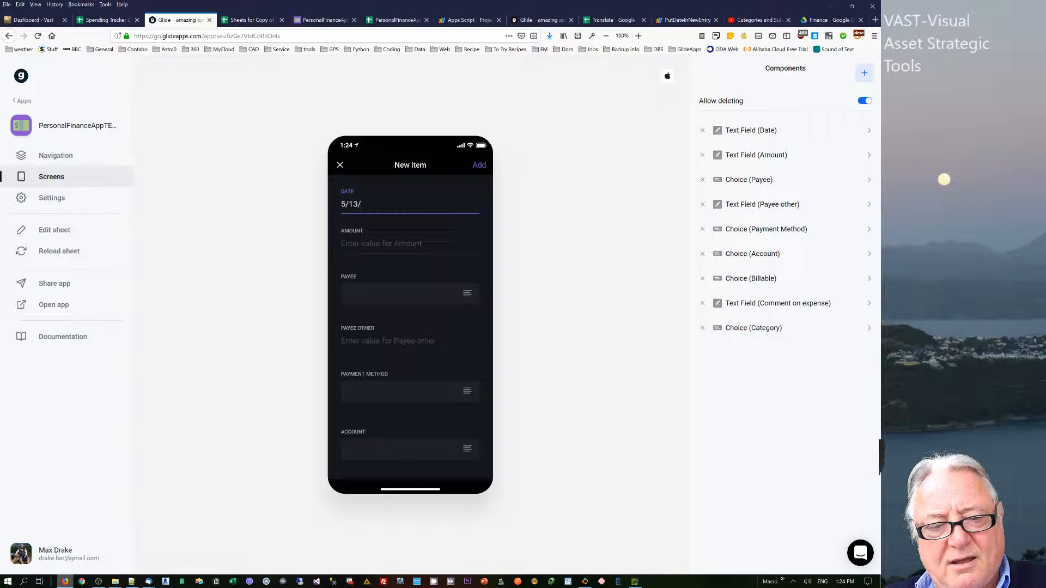
type("2019")
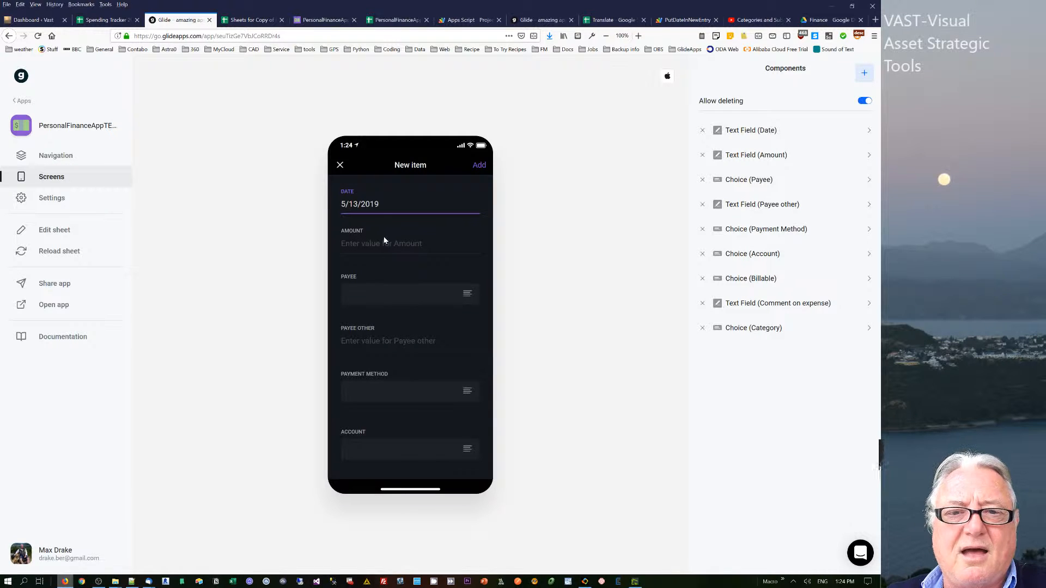
left_click(381, 243)
type(".13.")
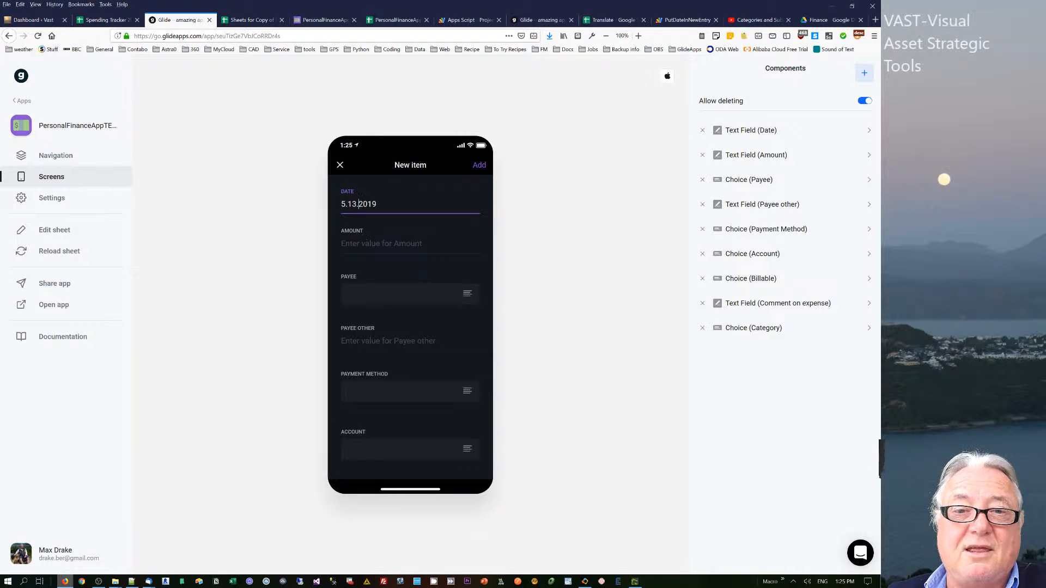
Step: Enter amount 54 and payee The Warehouse, paid in Cash from the Orbit account
left_click(410, 243)
type("54")
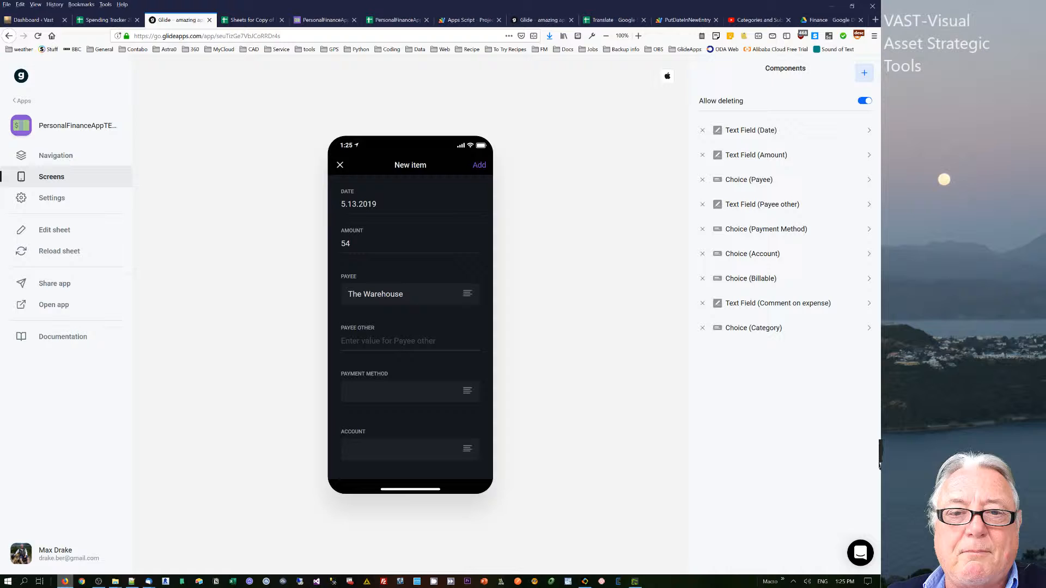
left_click(410, 341)
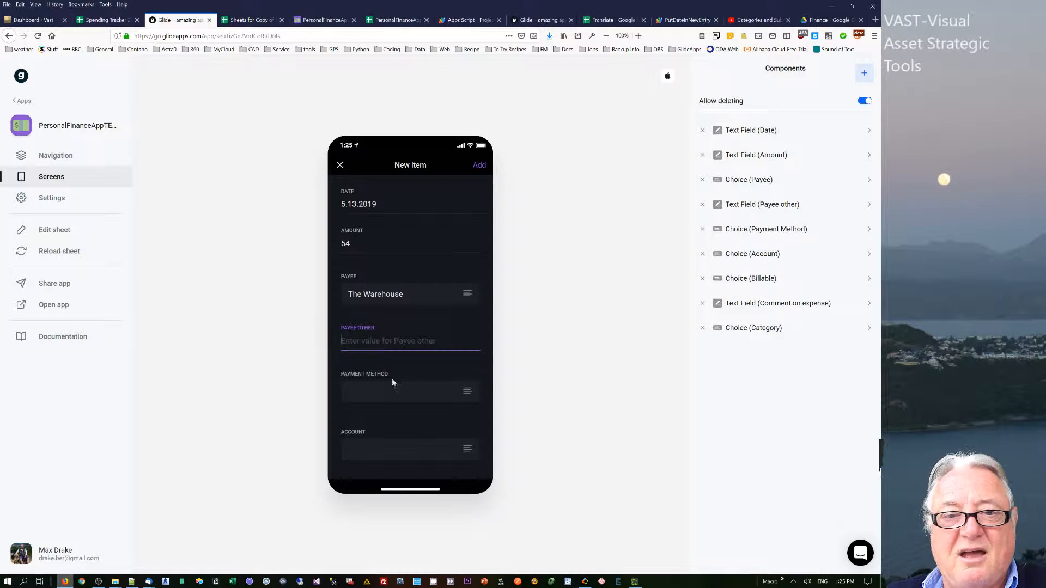
left_click(410, 391)
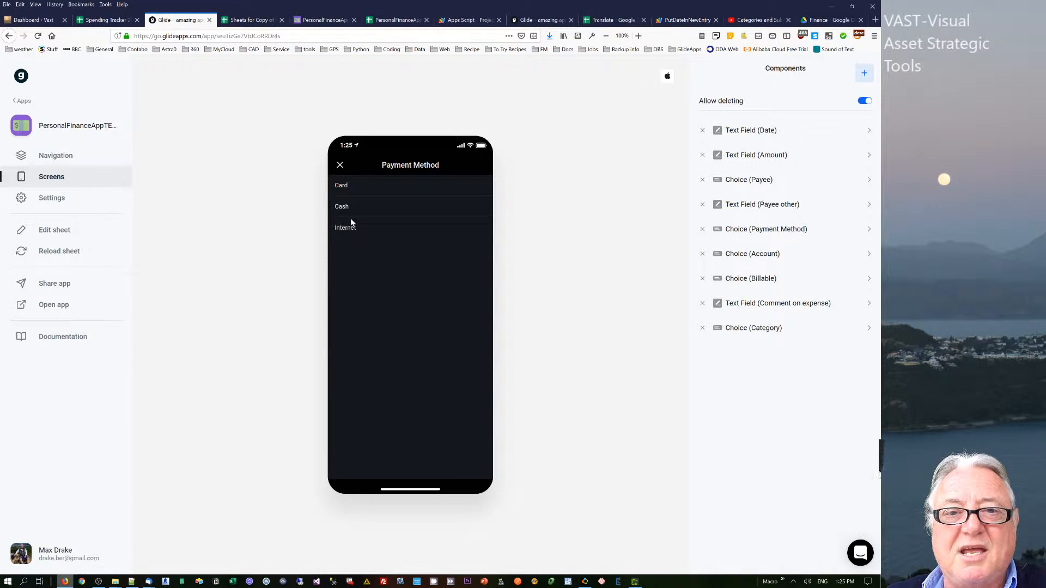
left_click(341, 207)
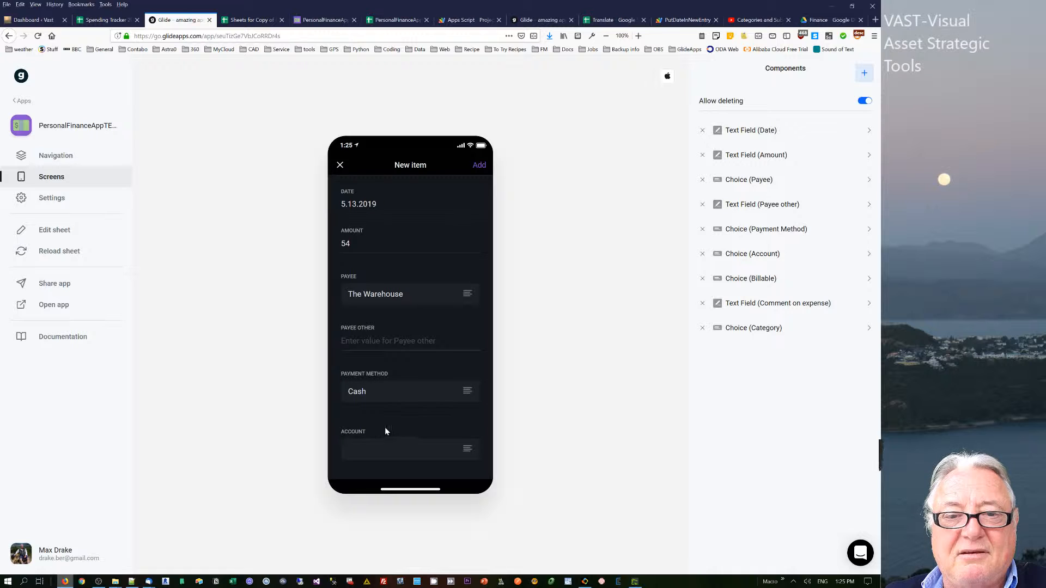
left_click(411, 449)
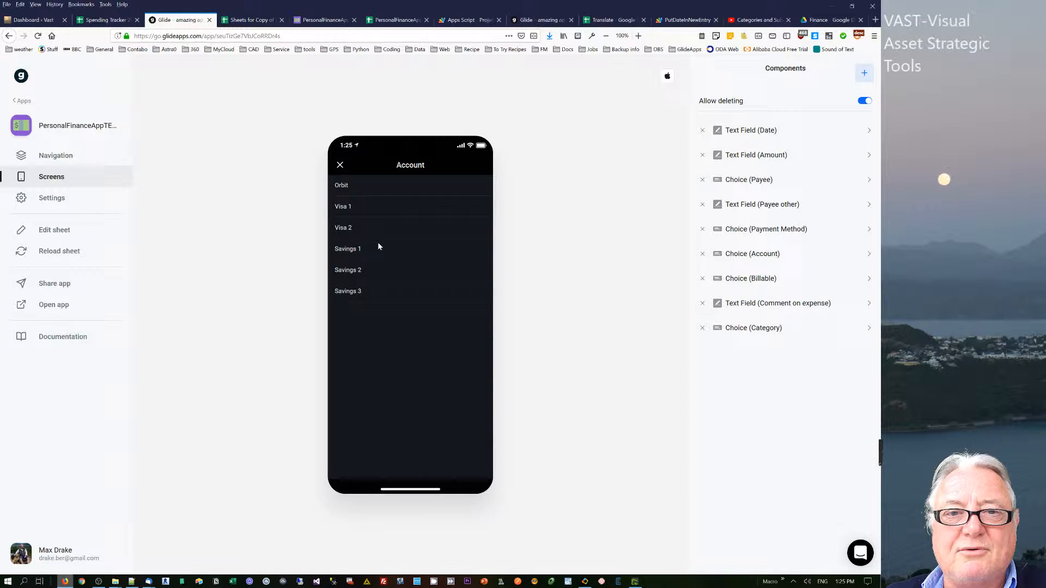
left_click(341, 185)
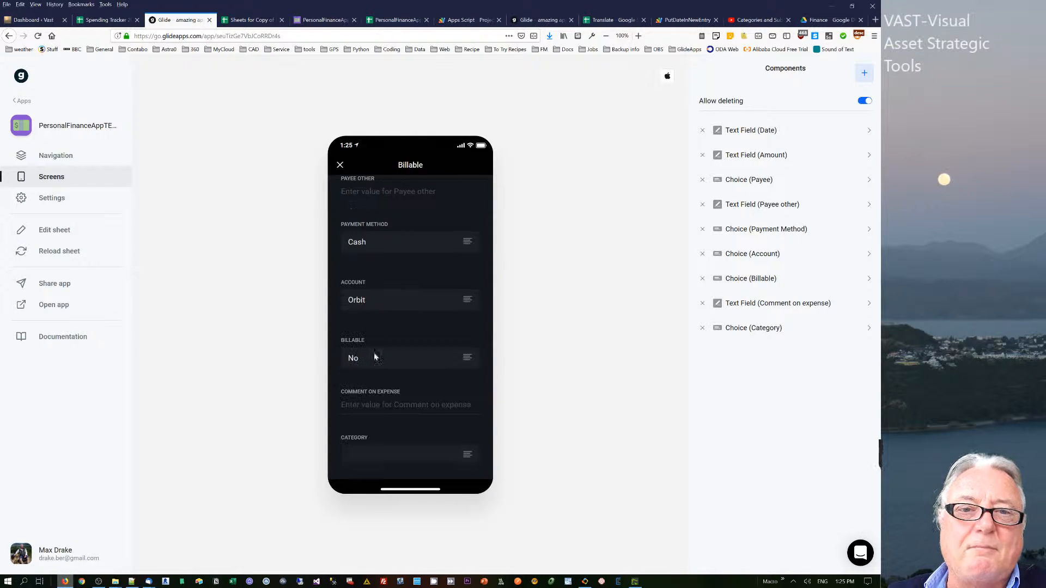
Step: Add the comment 'bought a tree to plant' and file the expense under house
left_click(406, 405)
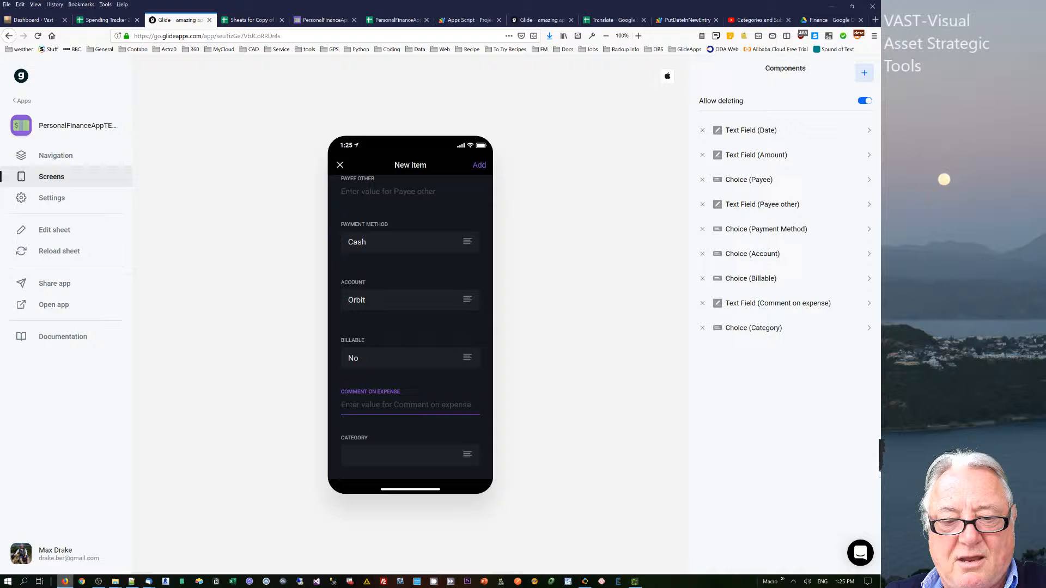
type("bought a tree to plant")
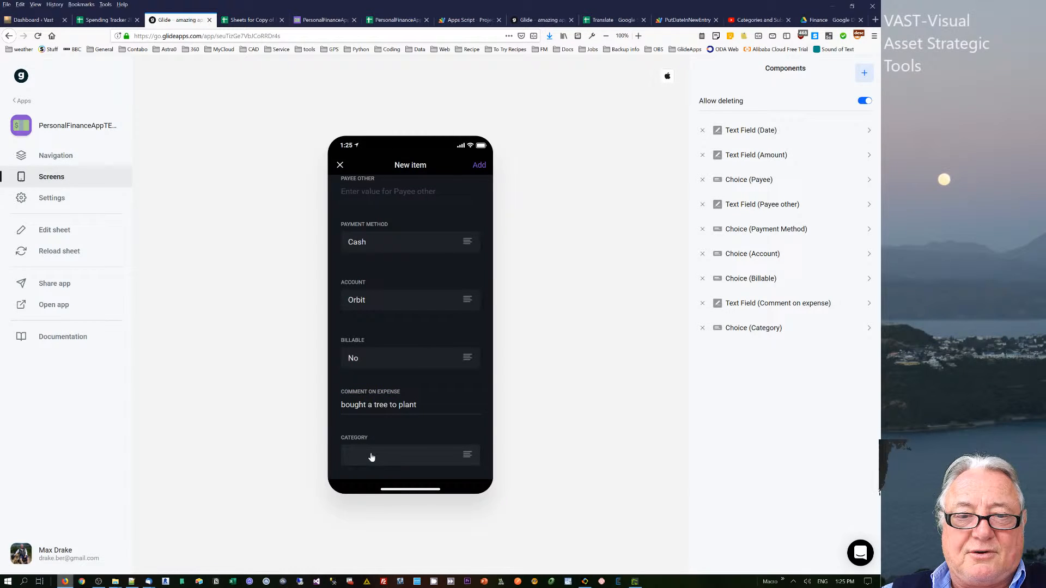
left_click(410, 455)
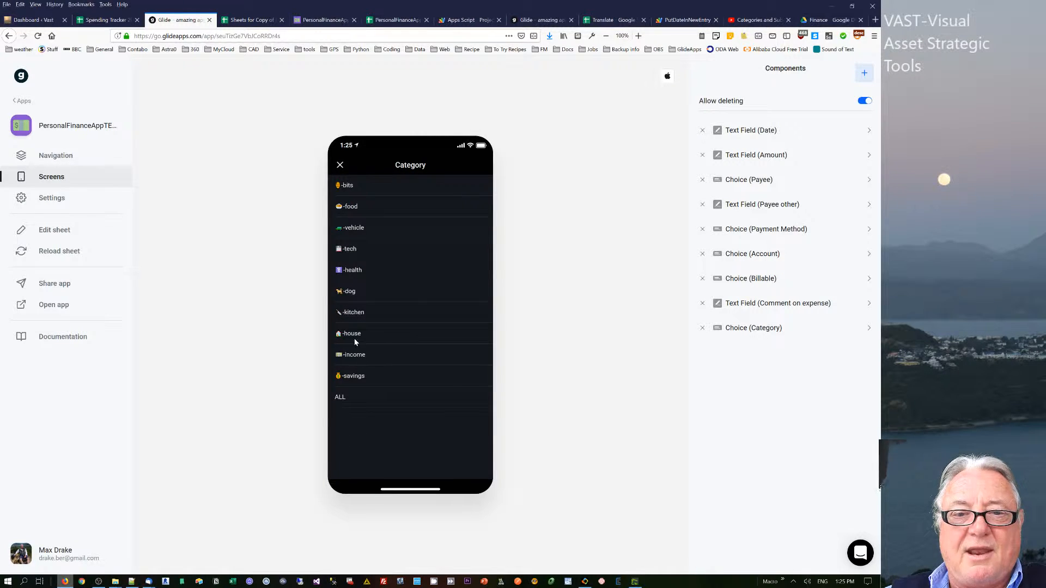
left_click(348, 334)
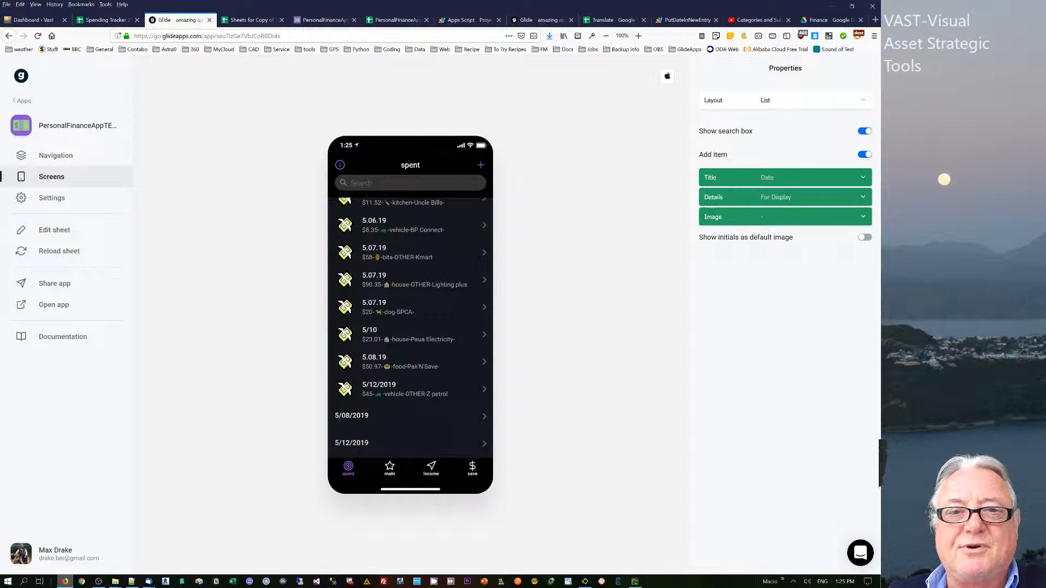
type("5.1")
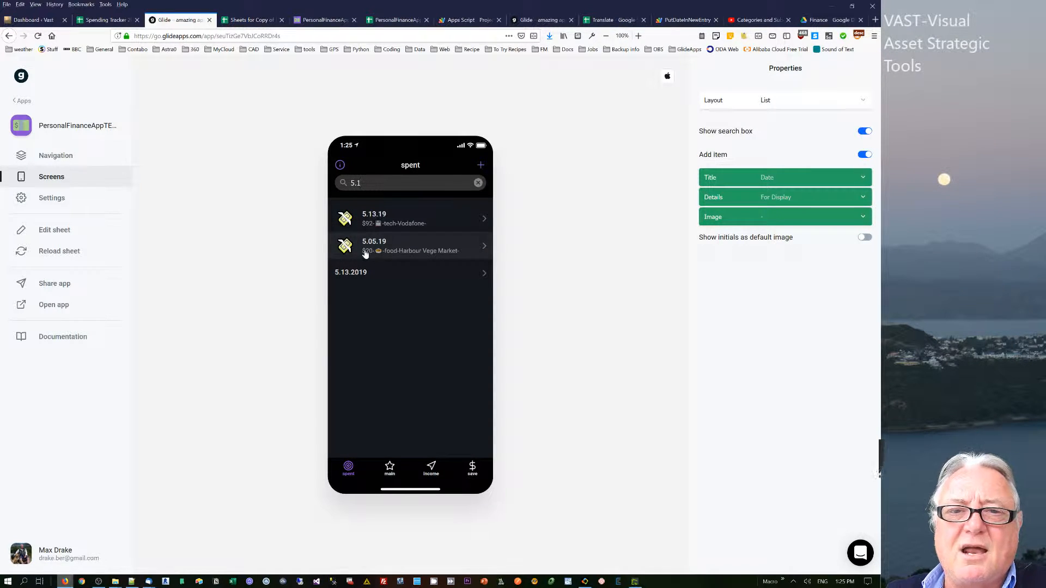
left_click(786, 197)
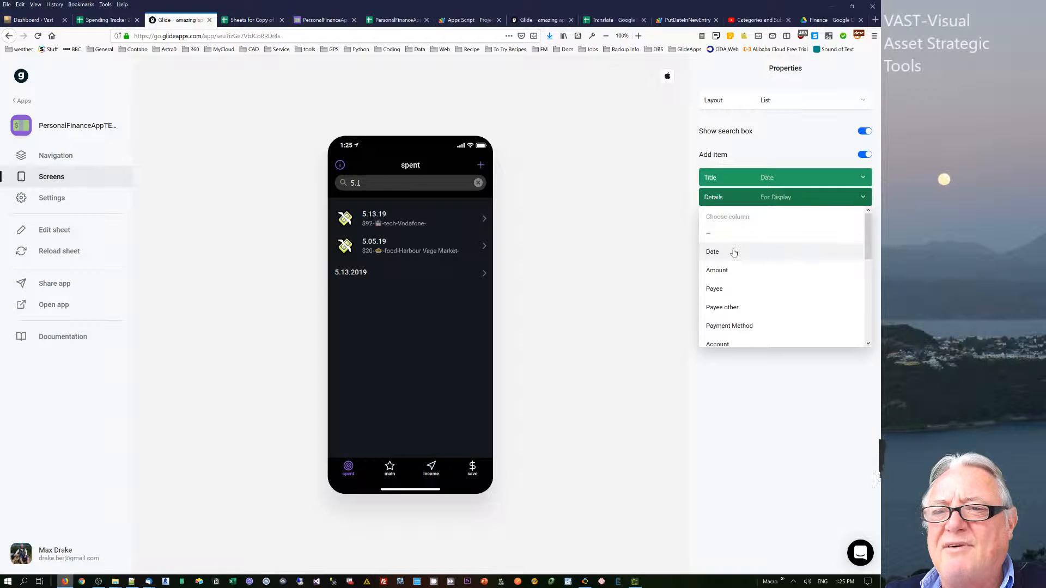
left_click(712, 252)
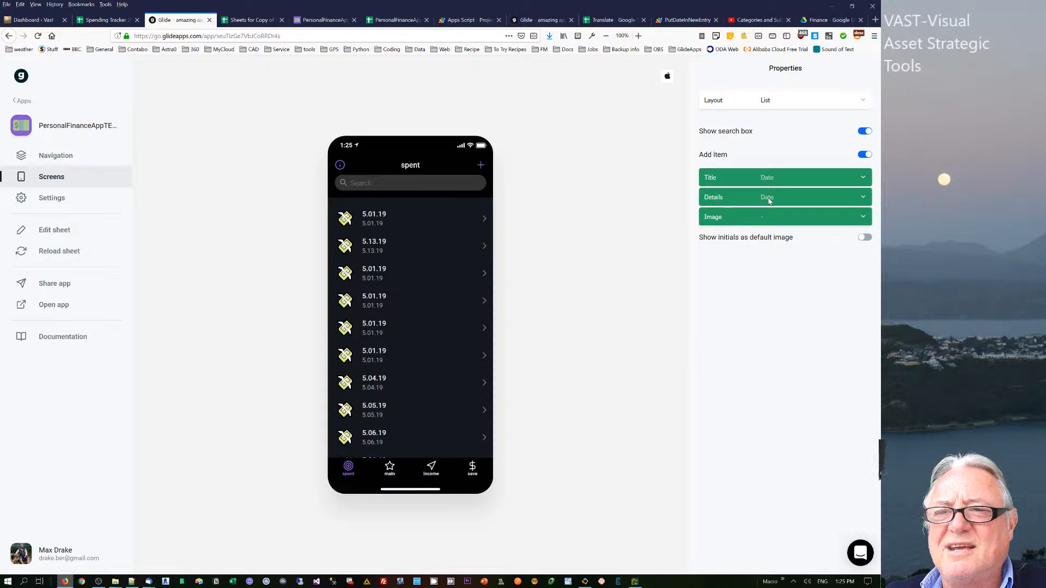
left_click(785, 198)
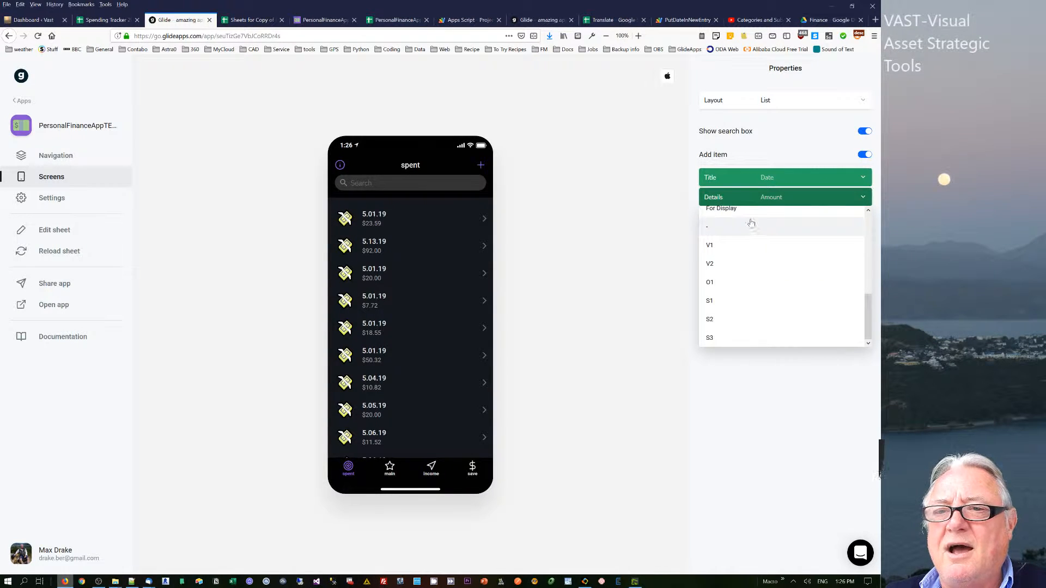
left_click(721, 208)
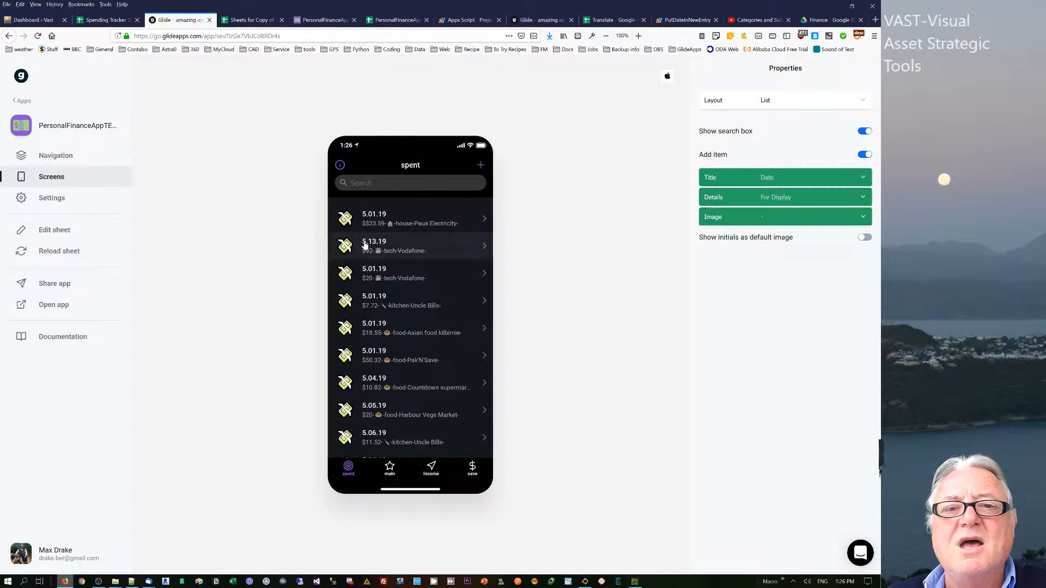
Step: Scroll the overview, open the -food category's forecast items, then go back
scroll("down", 3)
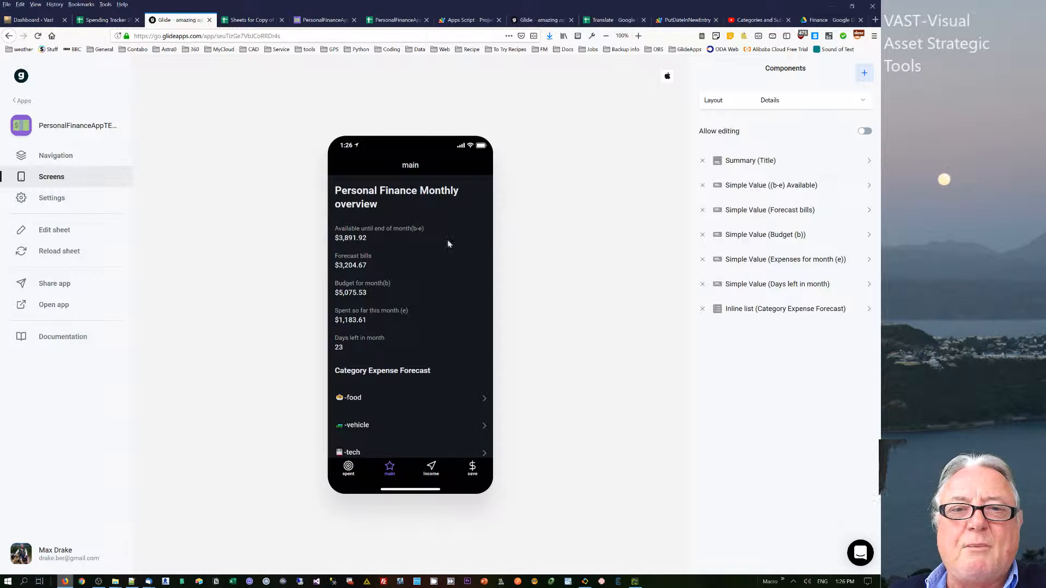
mouse_move(361, 401)
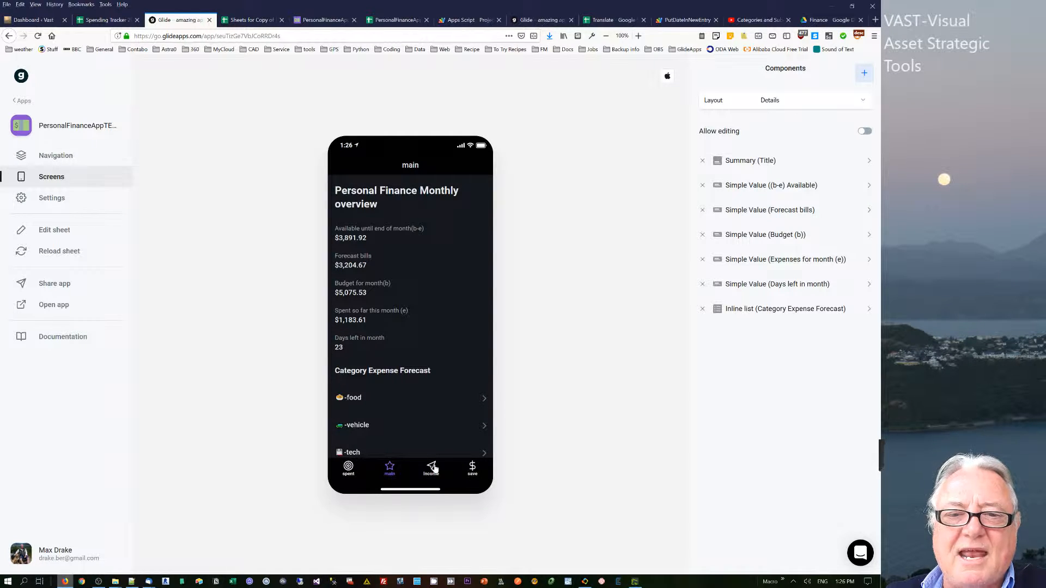
left_click(348, 397)
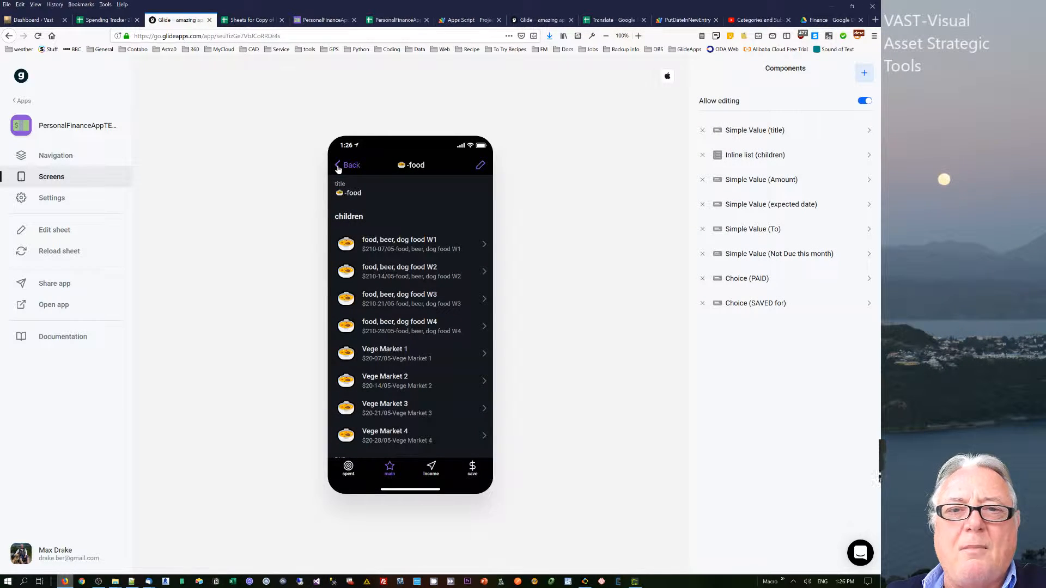
left_click(253, 19)
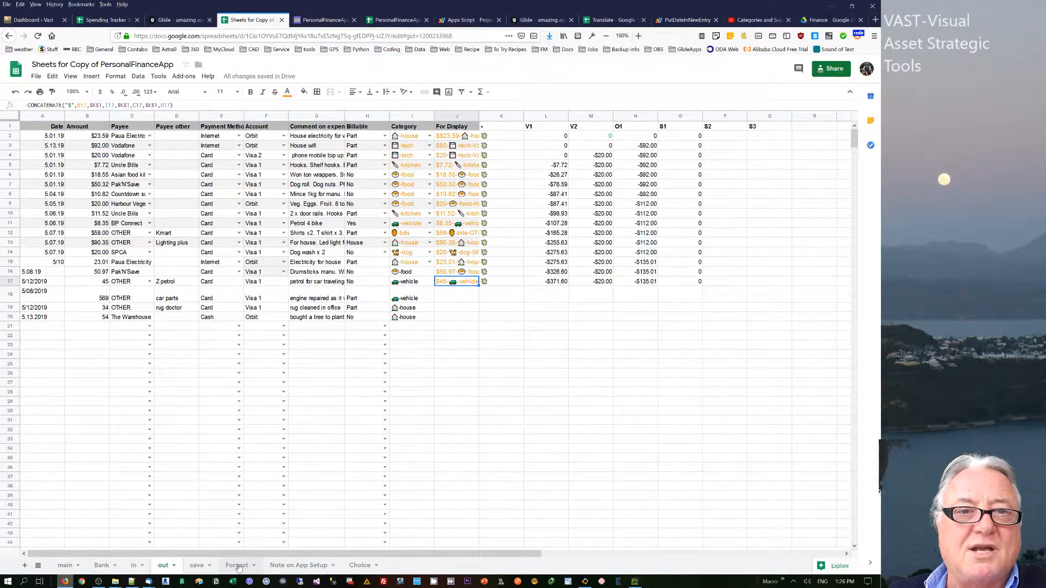
Step: Switch to the Forcast sheet listing expense amounts, categories and paid status
left_click(236, 565)
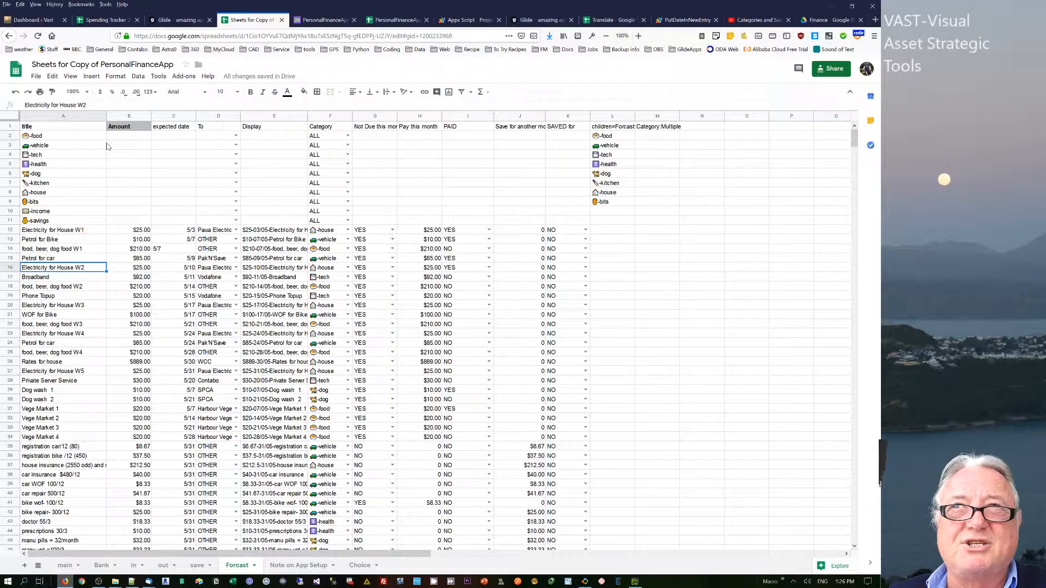
mouse_move(57, 239)
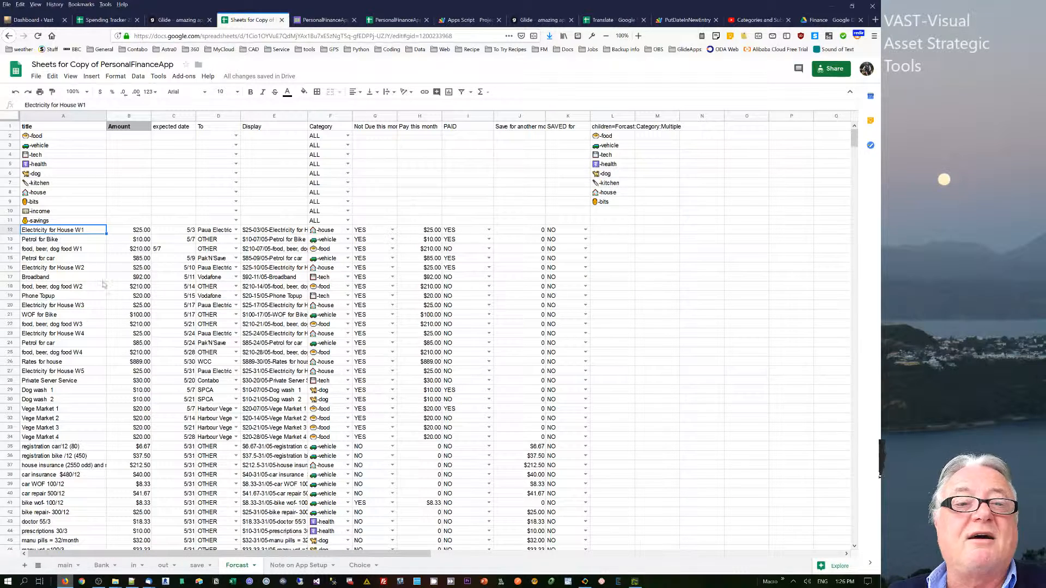
mouse_move(747, 126)
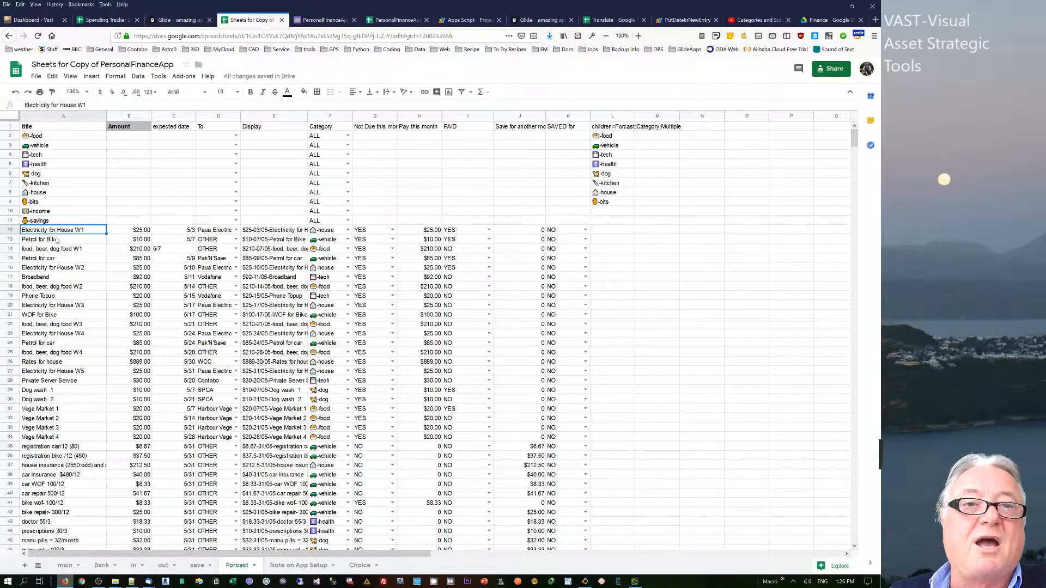
Step: Back in Glide, cycle the preview through the spent, income and save screens
left_click(176, 20)
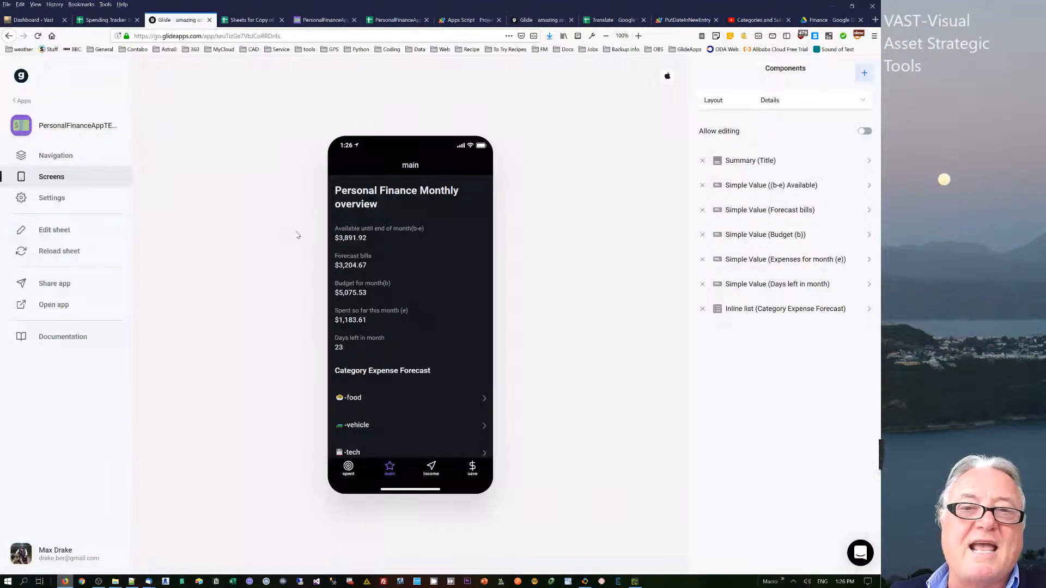
mouse_move(279, 231)
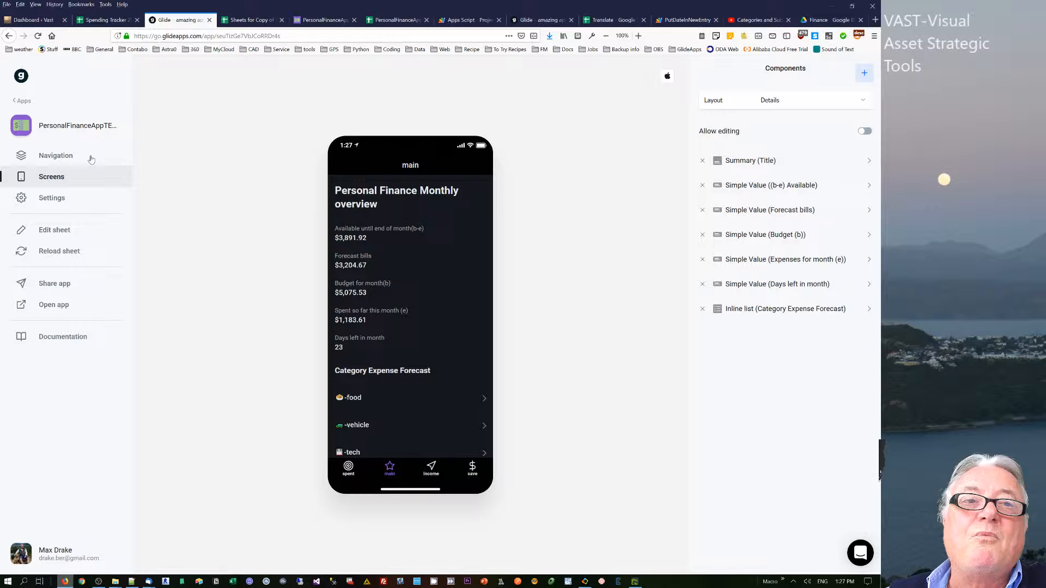
mouse_move(376, 262)
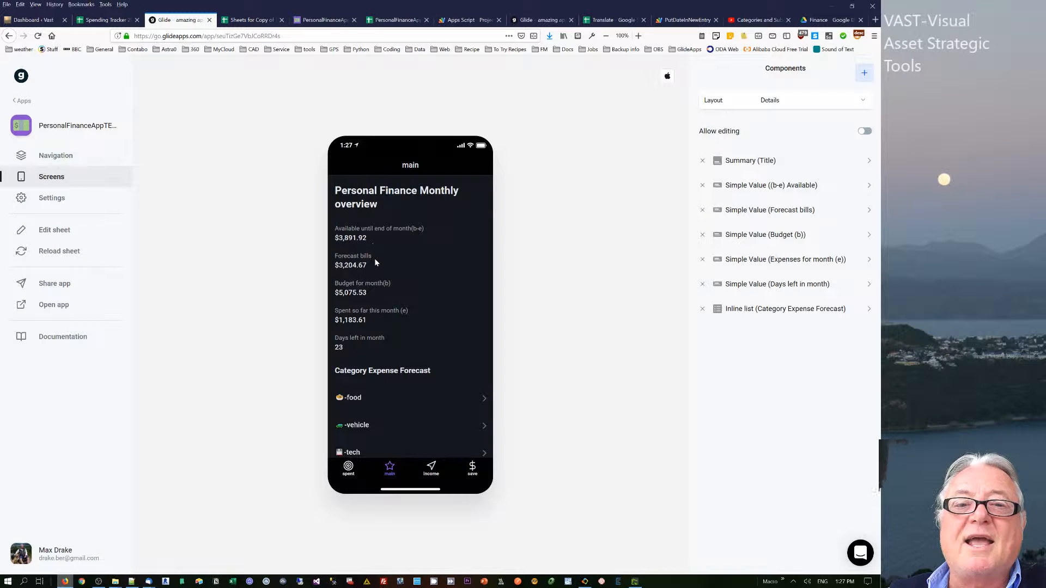
mouse_move(402, 299)
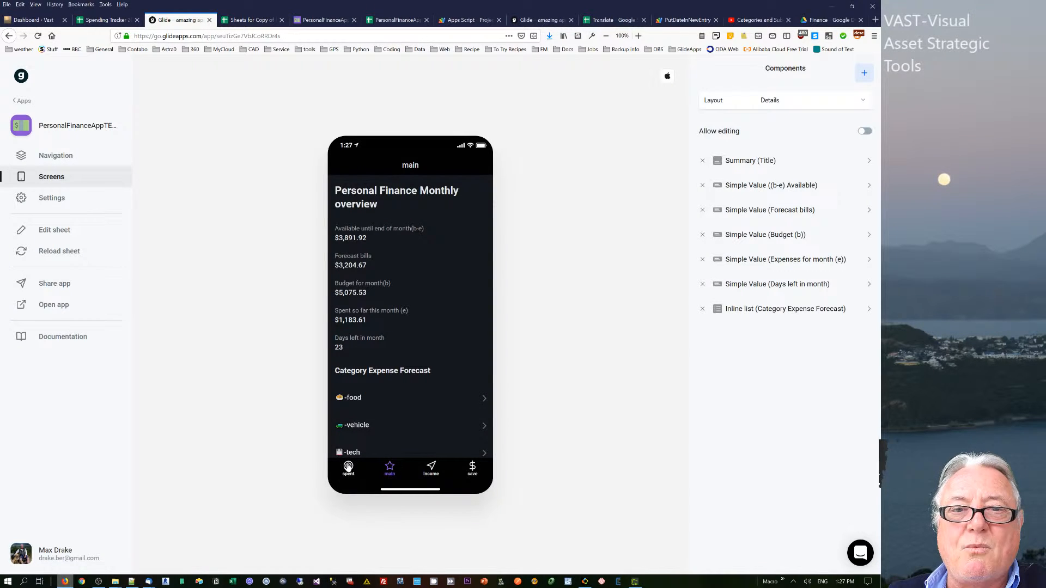
left_click(348, 467)
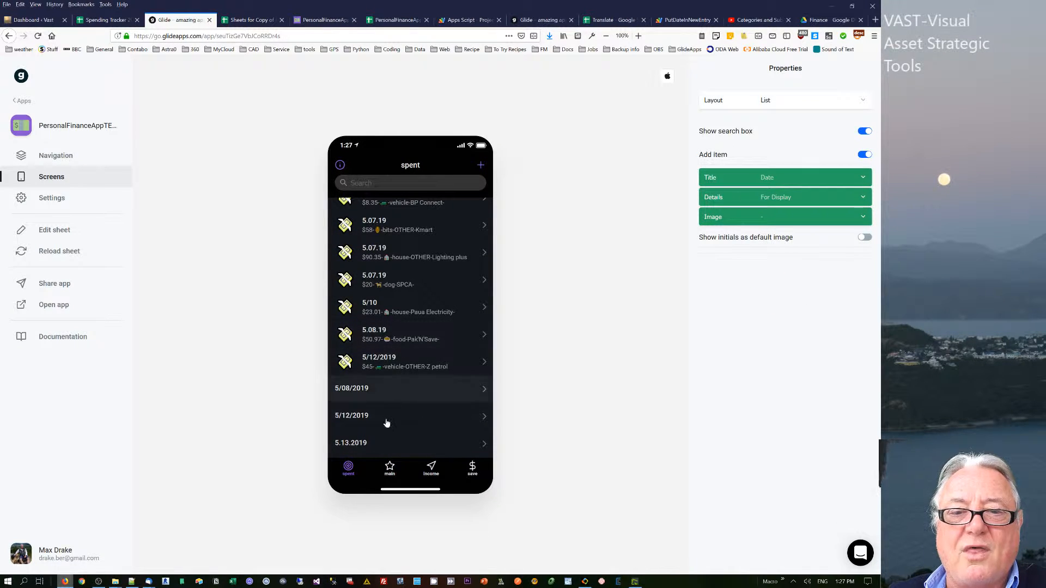
left_click(431, 469)
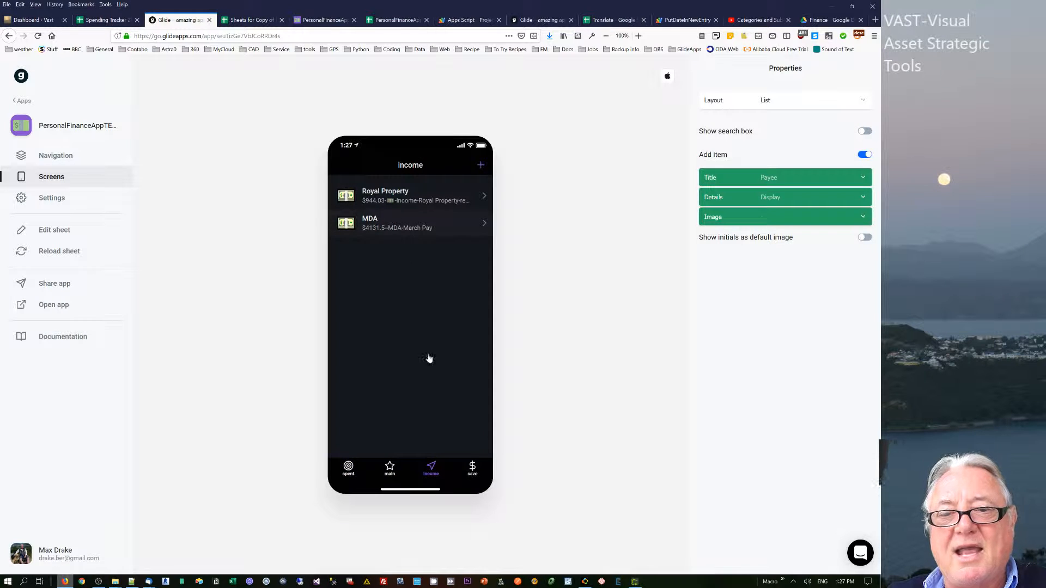
left_click(472, 470)
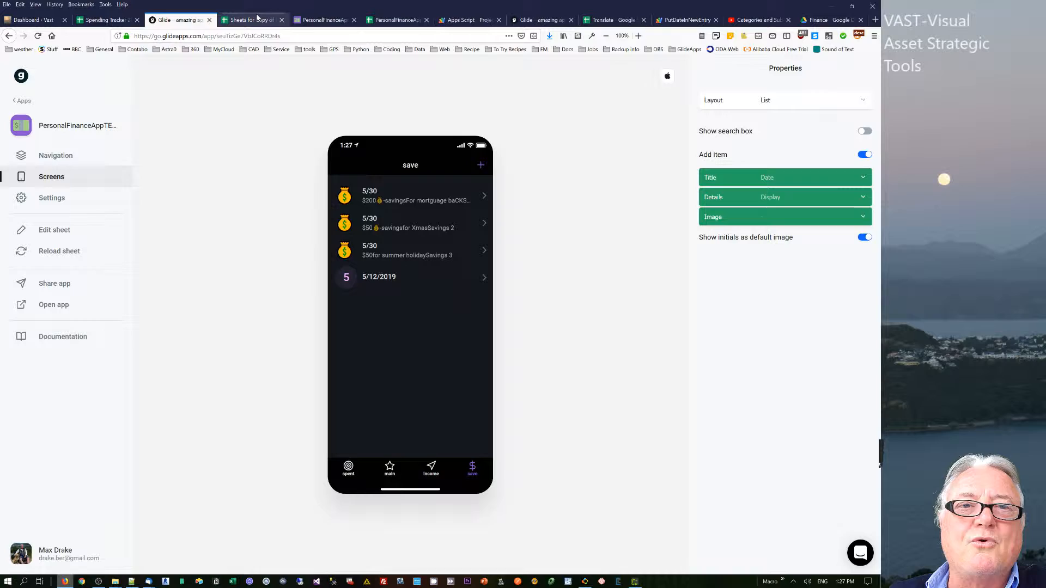
Step: Inspect the IF formula in J36, then check weekly amounts in B18 and B26
left_click(255, 20)
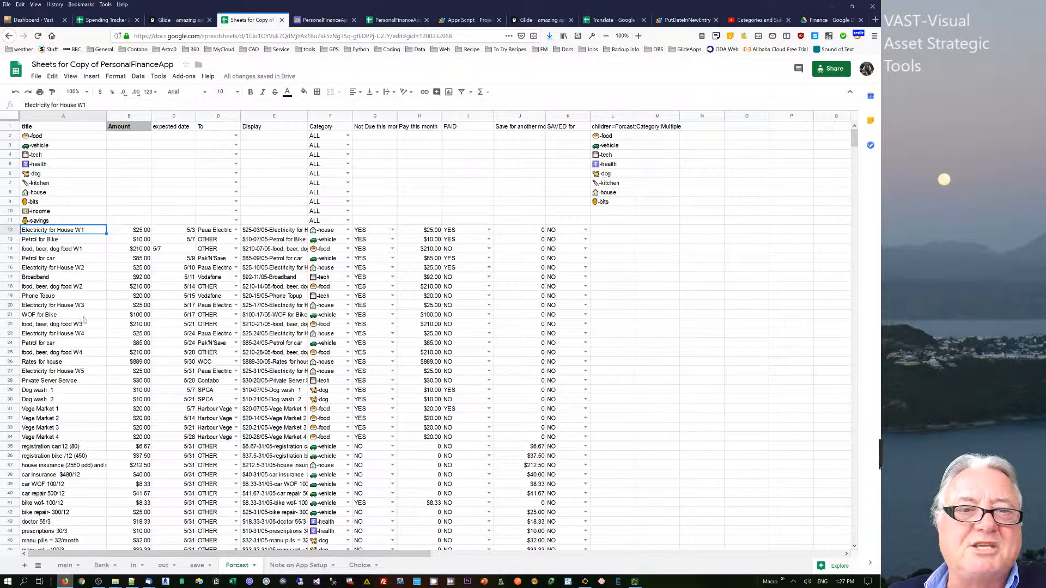
mouse_move(370, 269)
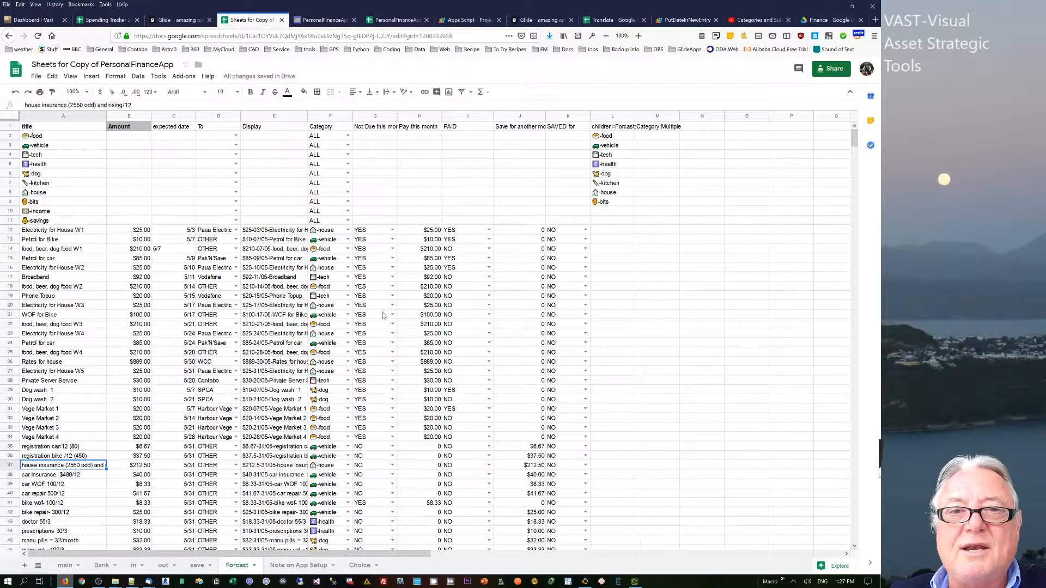
mouse_move(376, 456)
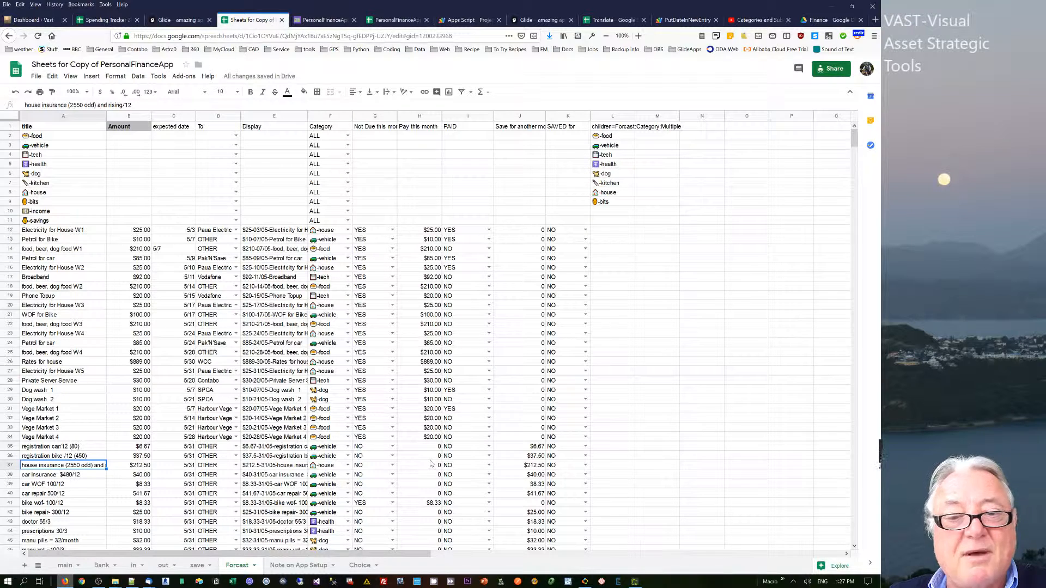
mouse_move(469, 461)
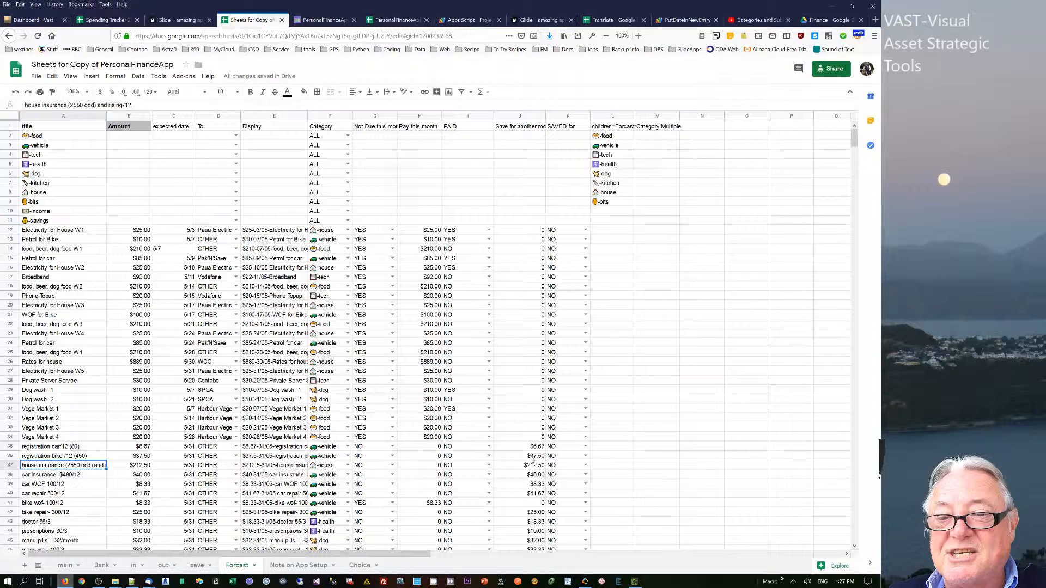
left_click(535, 455)
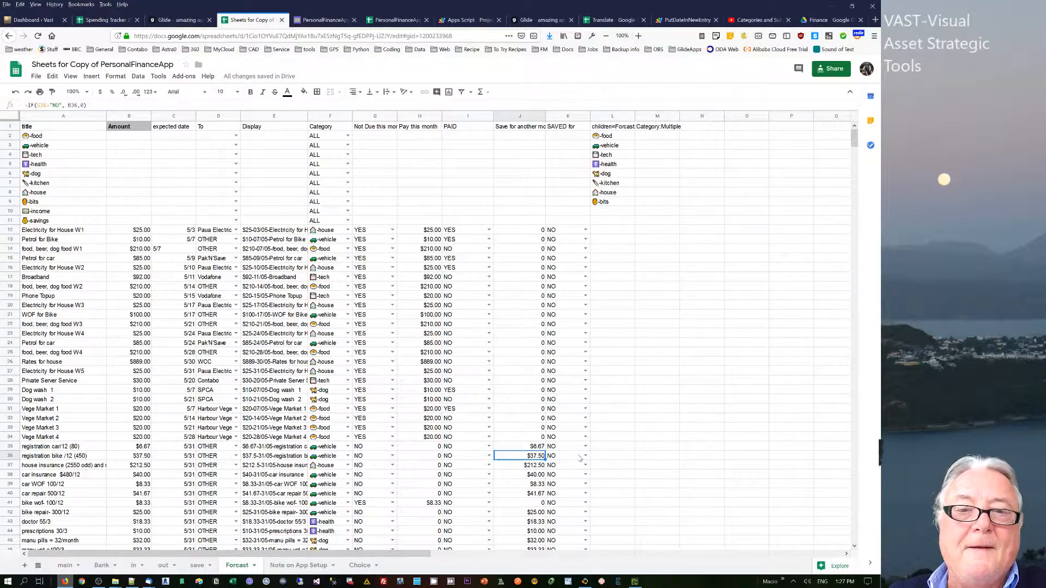
scroll("down", 3)
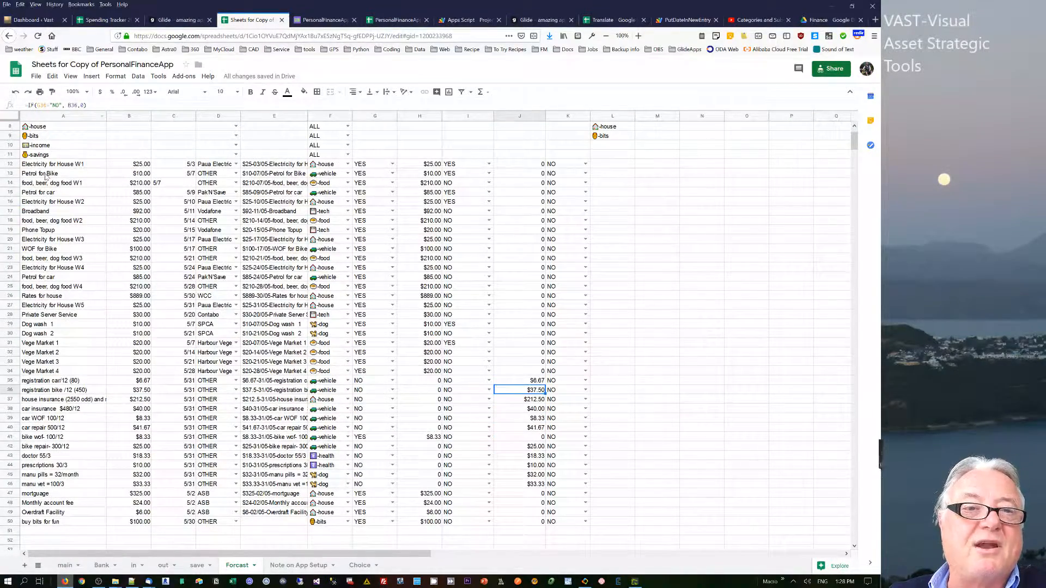
left_click(55, 164)
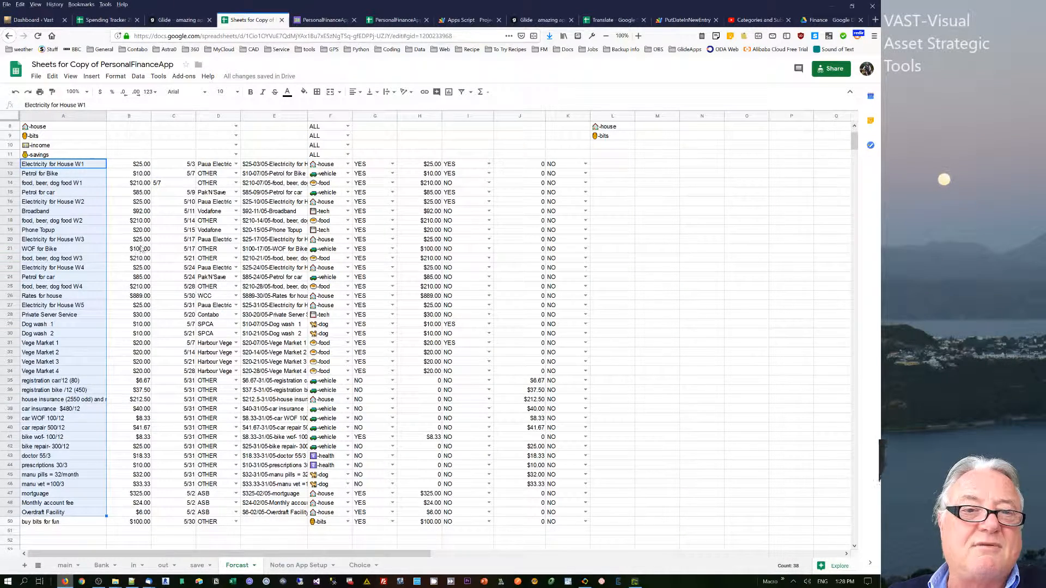
left_click(129, 220)
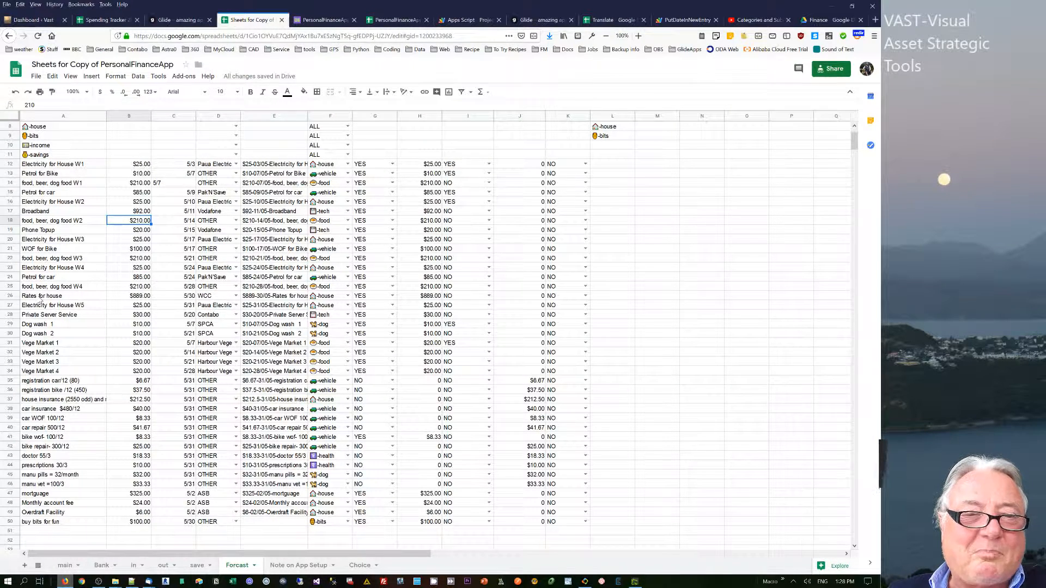
left_click(129, 296)
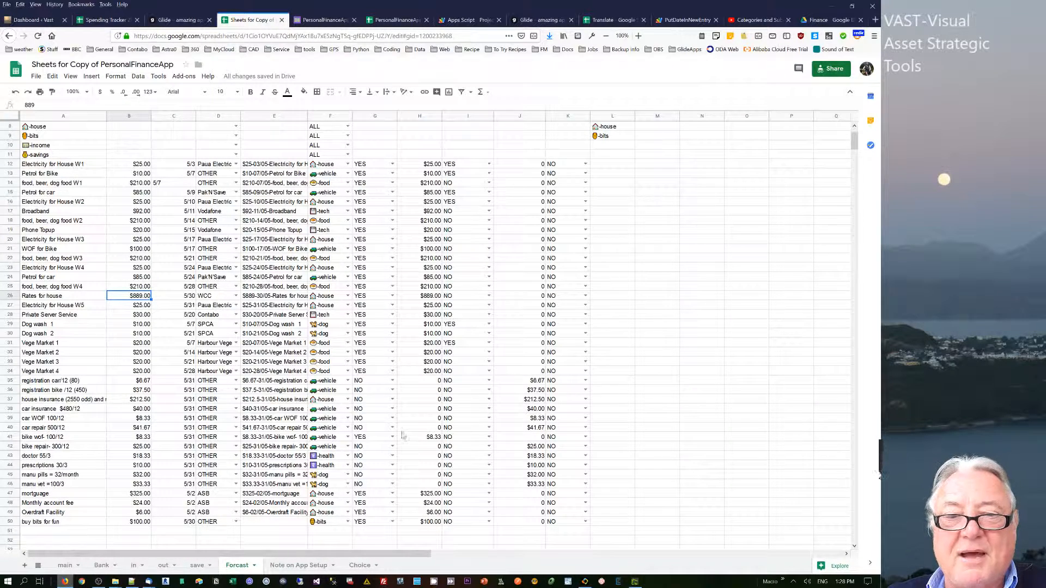
mouse_move(571, 455)
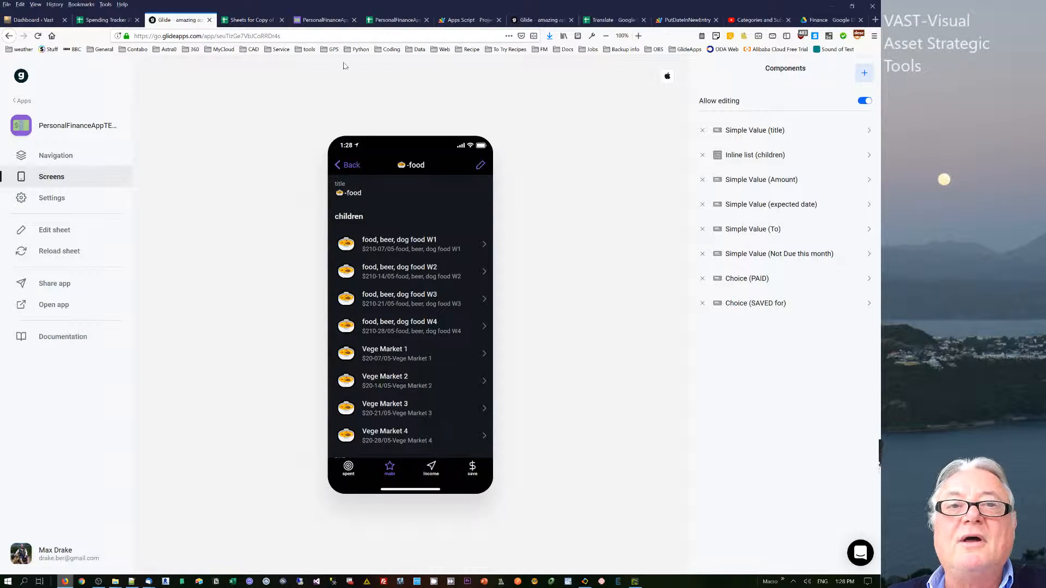
Step: Look up the -food row in the Forcast sheet, then return to Glide
left_click(252, 20)
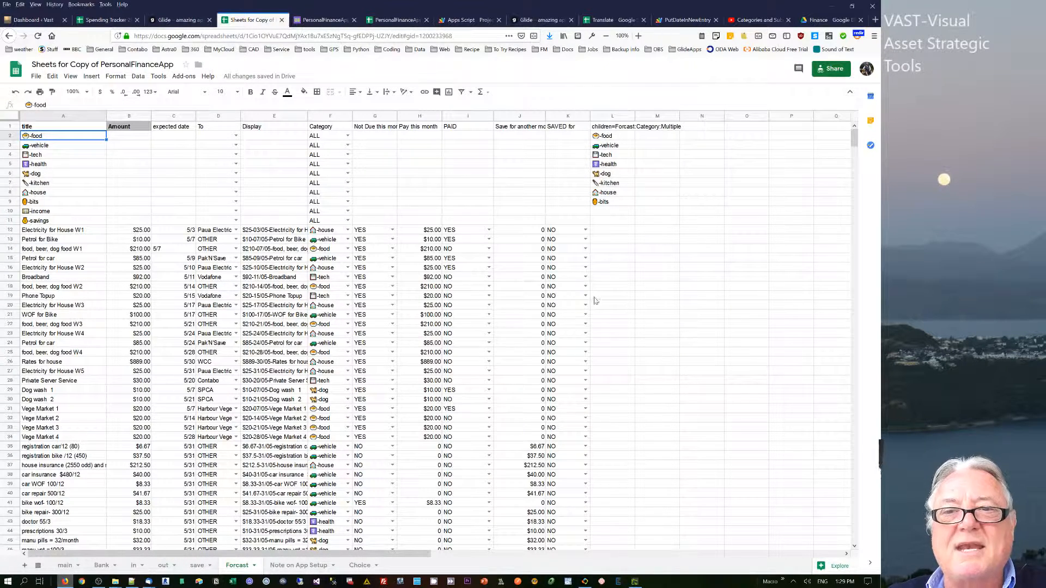
mouse_move(568, 230)
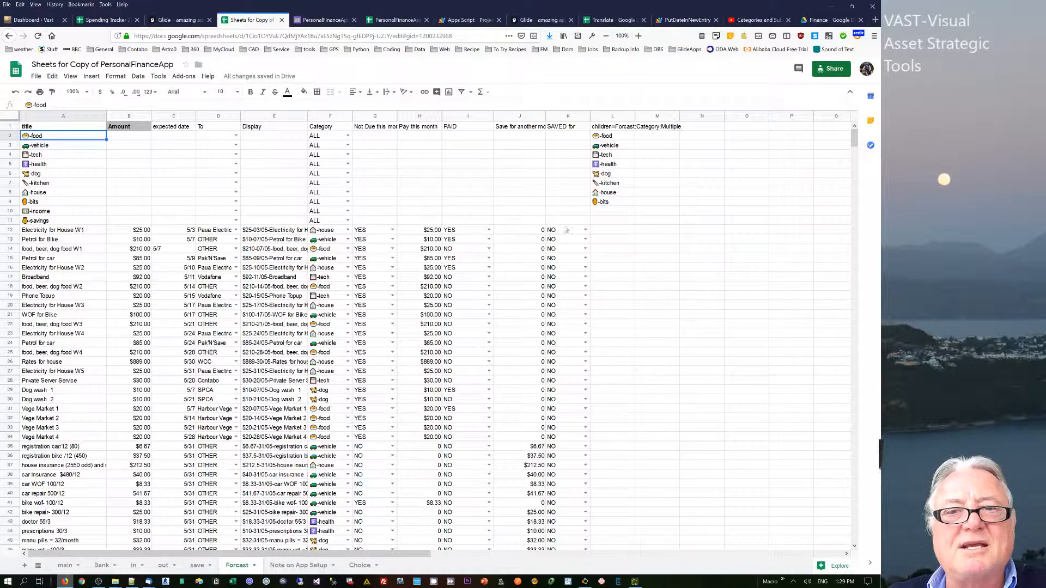
mouse_move(591, 223)
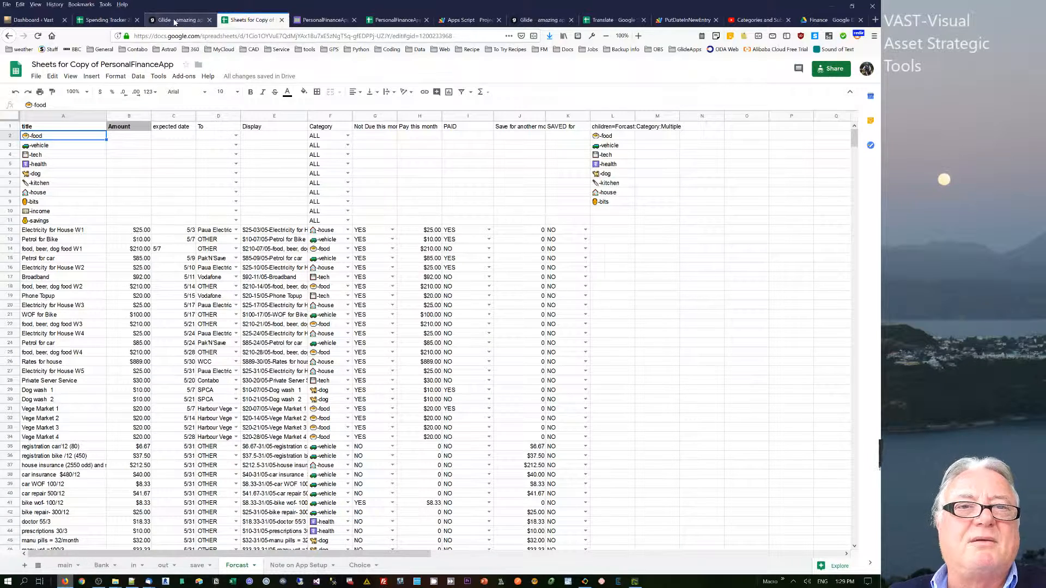
mouse_move(175, 20)
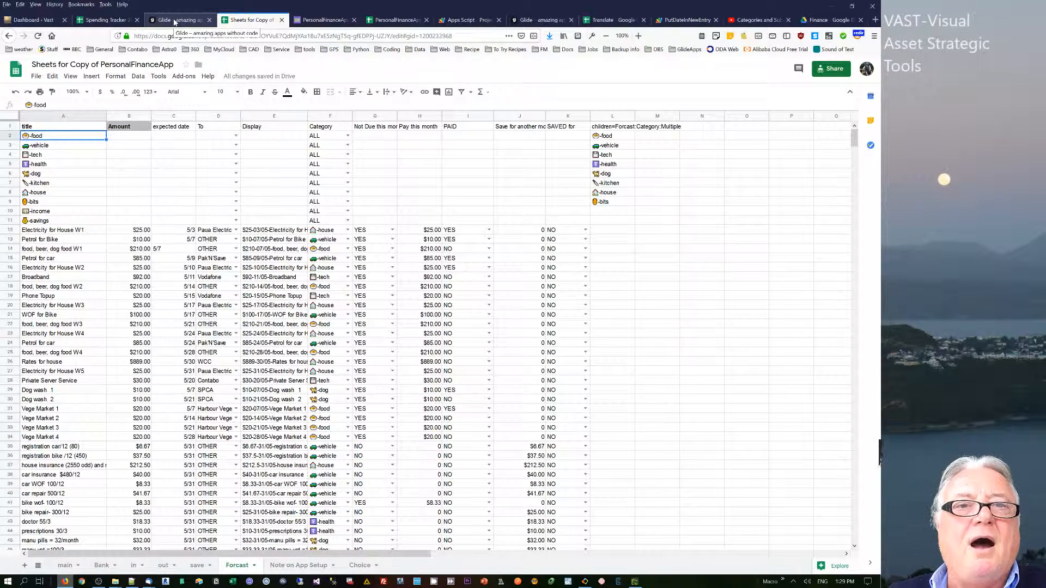
left_click(174, 19)
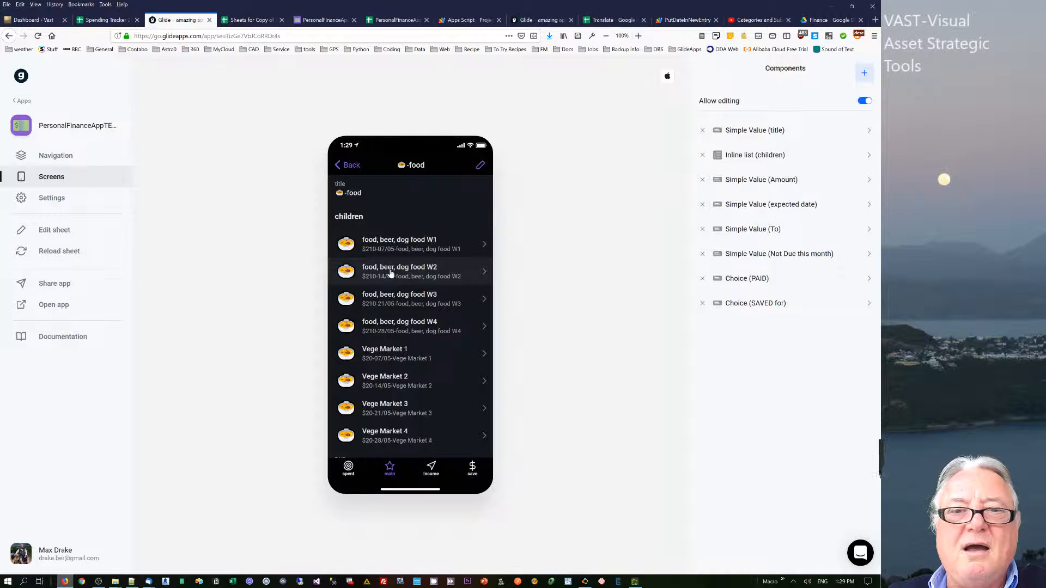
Step: Mark the W1 food, beer, dog food expense as paid, then reopen the Forcast sheet
left_click(411, 244)
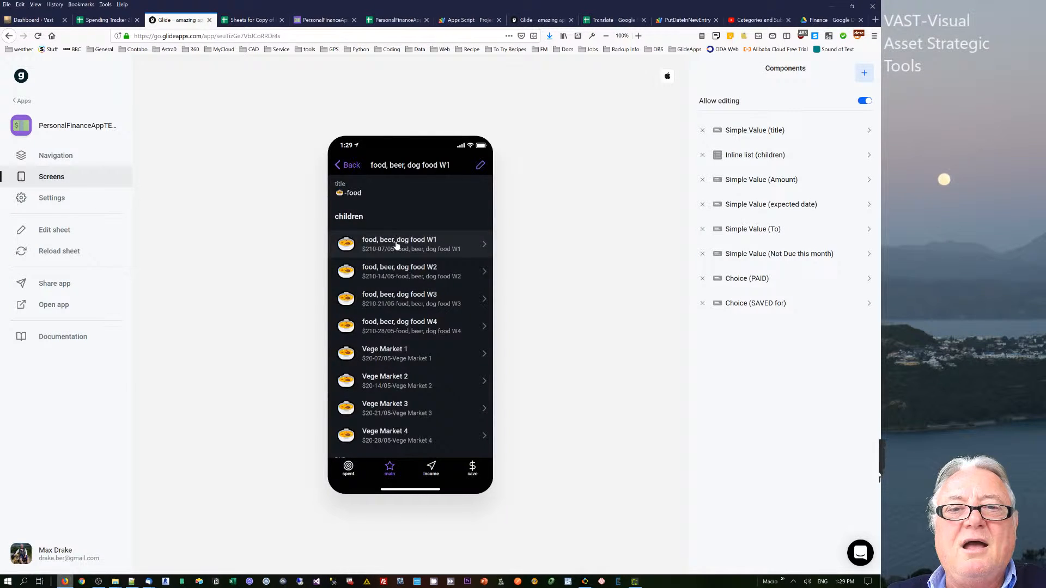
left_click(399, 244)
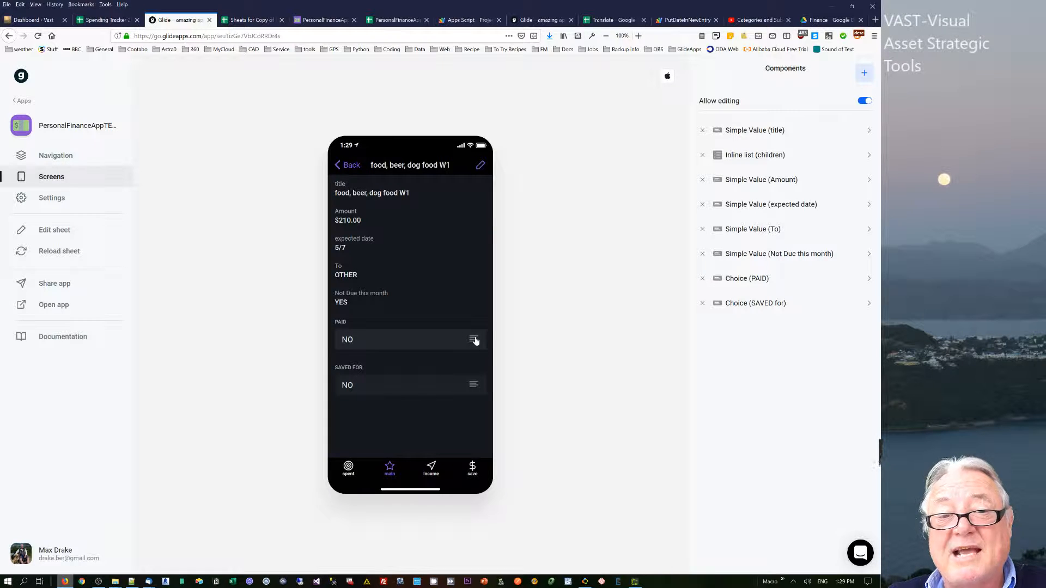
left_click(410, 340)
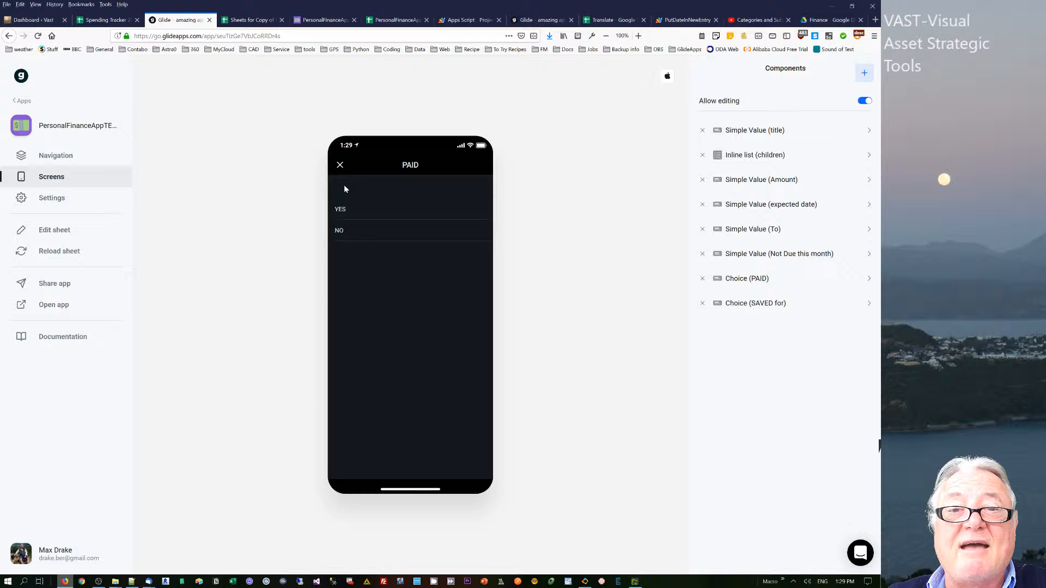
left_click(340, 209)
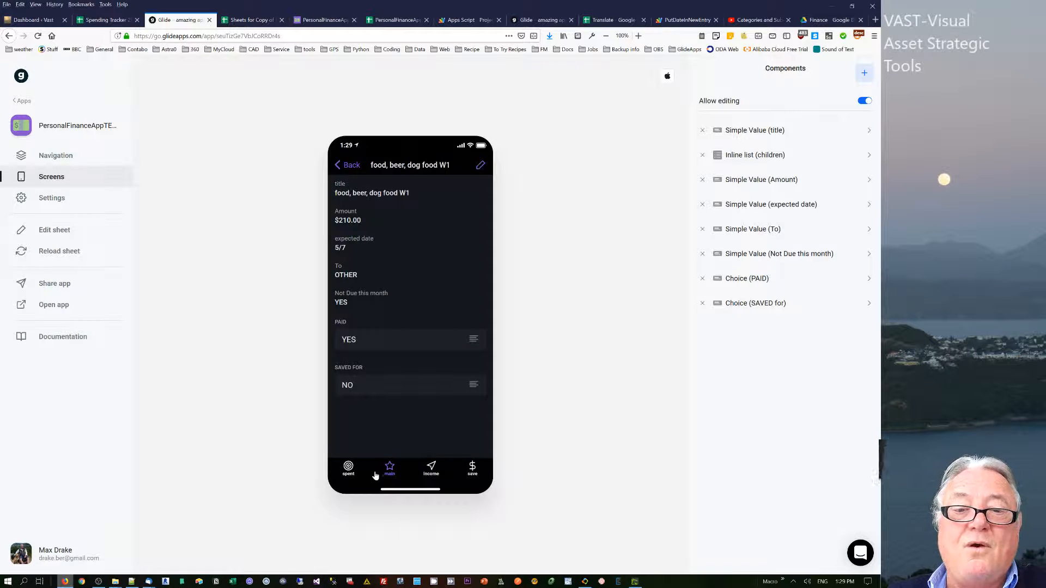
left_click(389, 470)
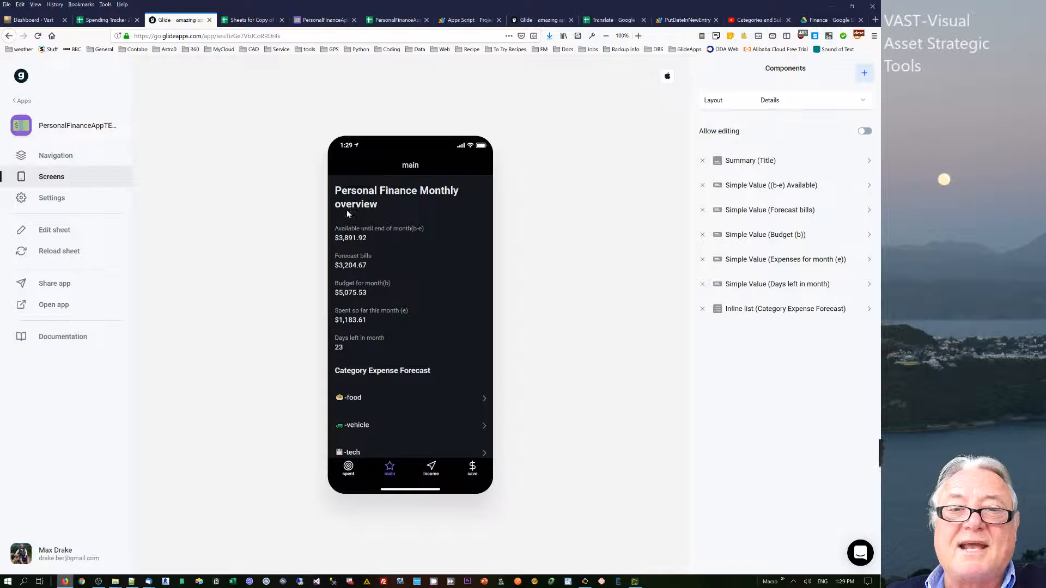
mouse_move(311, 317)
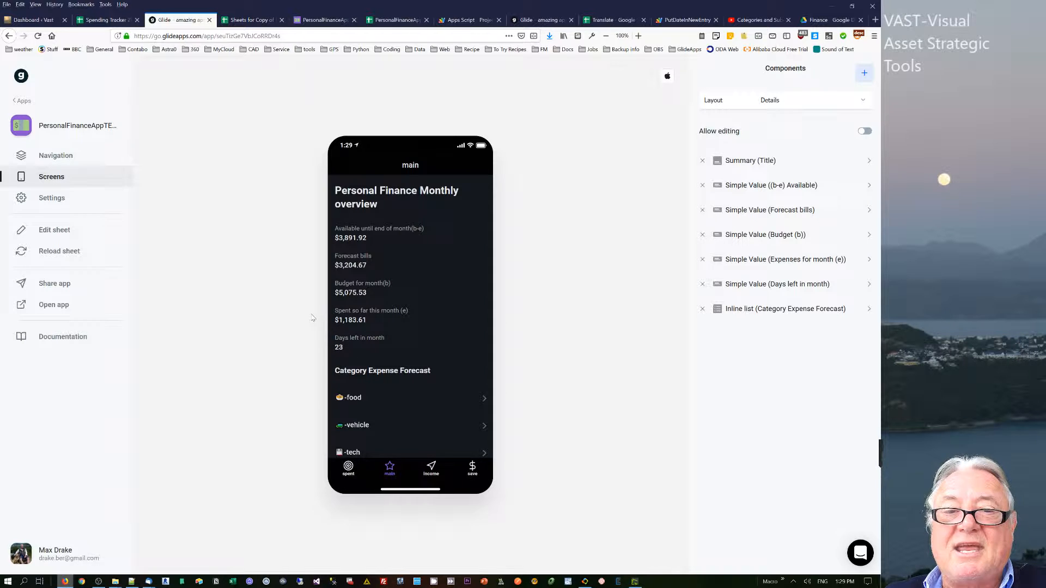
mouse_move(343, 400)
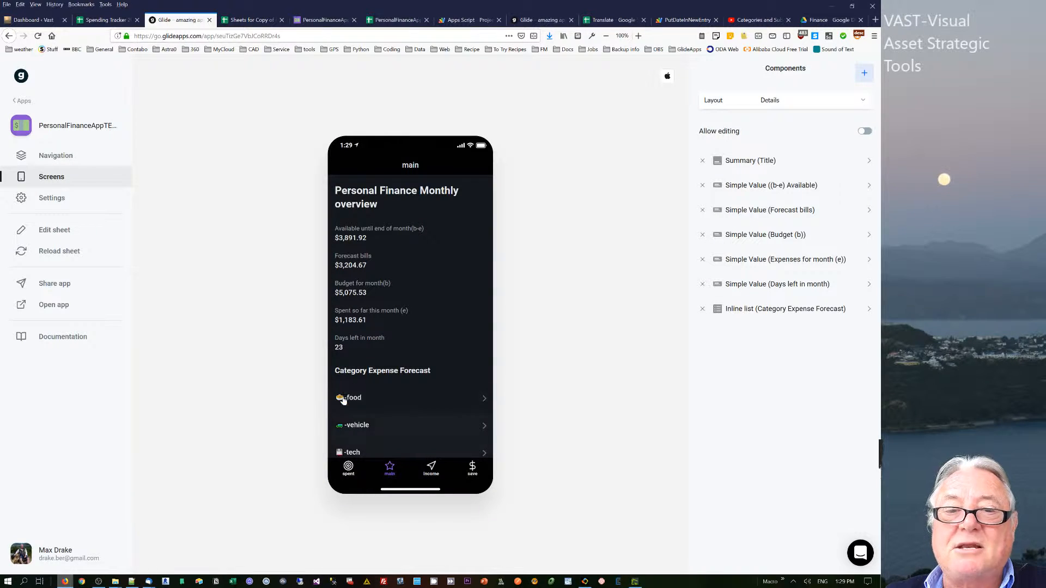
mouse_move(350, 350)
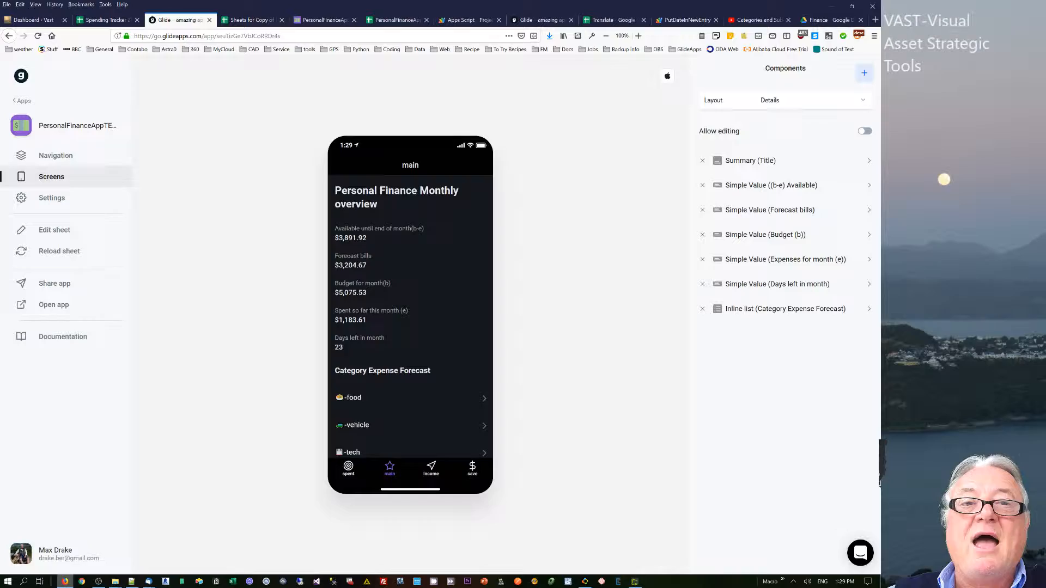
left_click(254, 19)
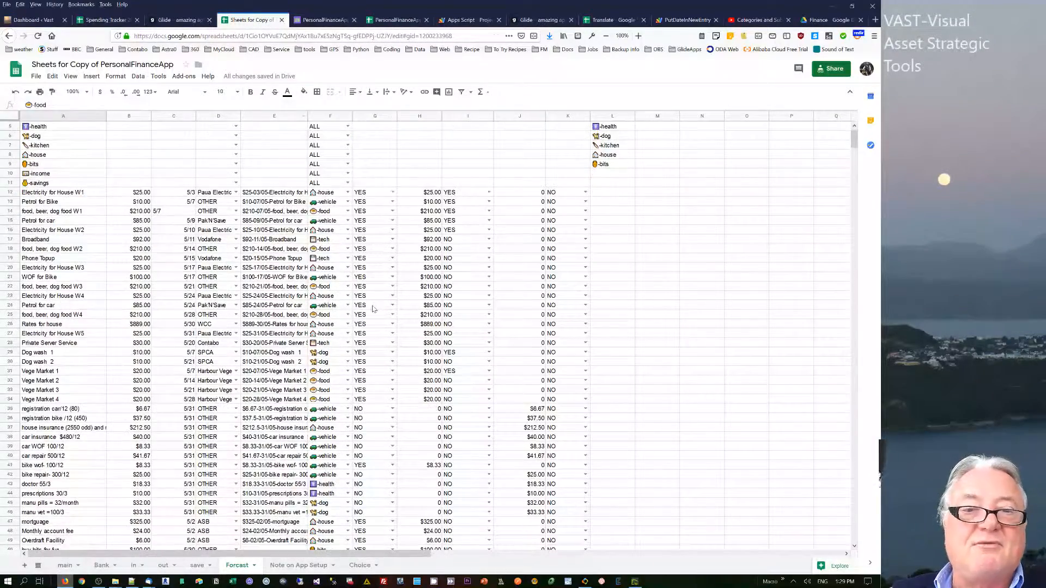
Step: Scroll to the $100 'buy bits for fun' bill in A50, then return to Glide
scroll("down", 3)
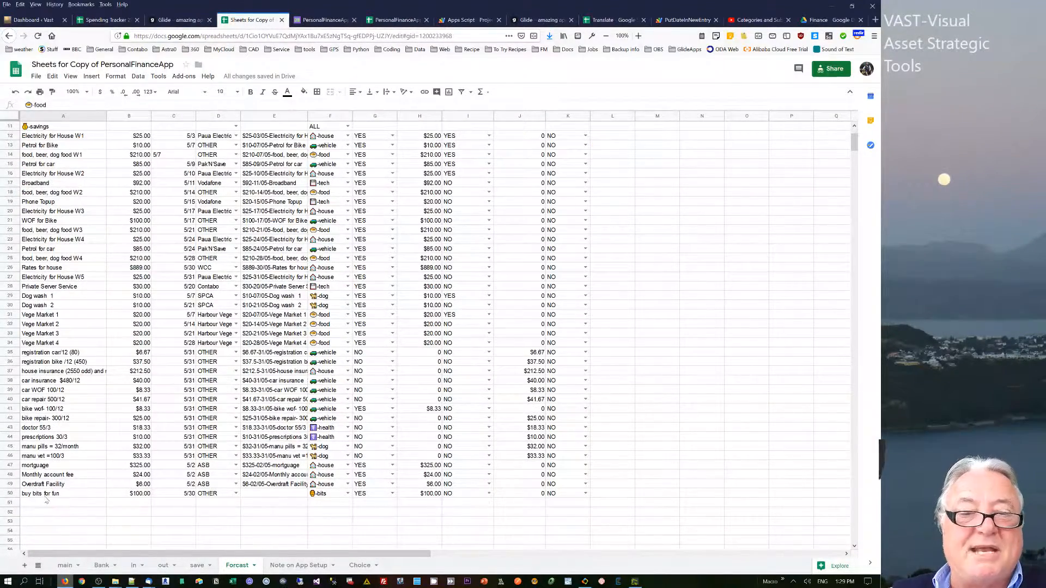
left_click(42, 493)
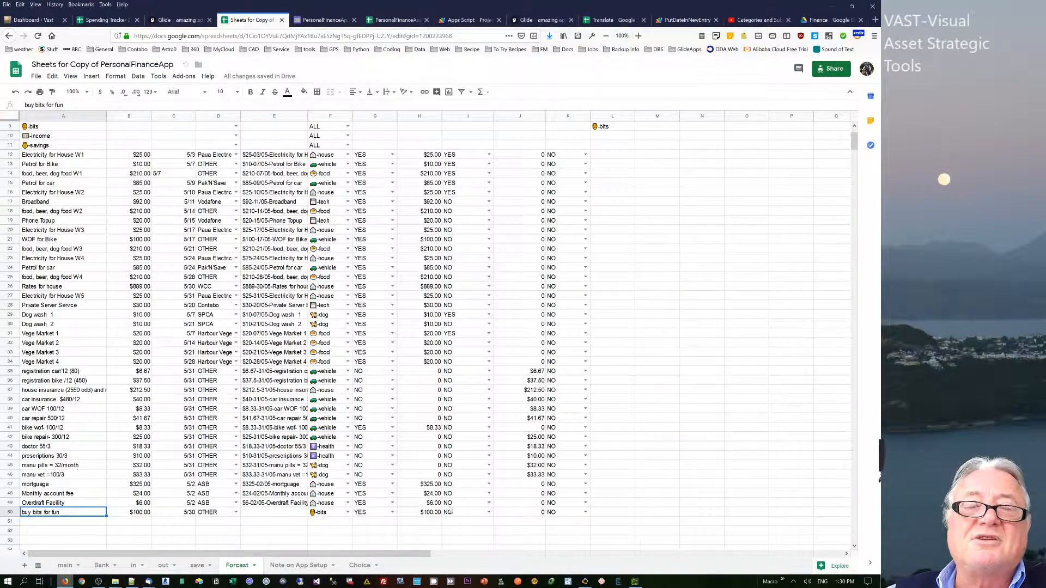
scroll("up", 3)
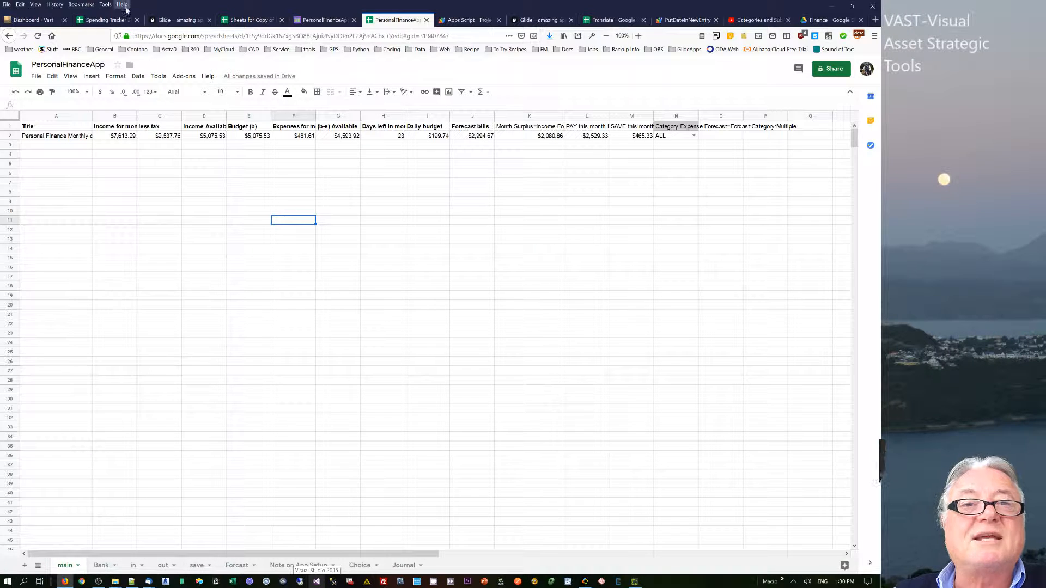
left_click(174, 20)
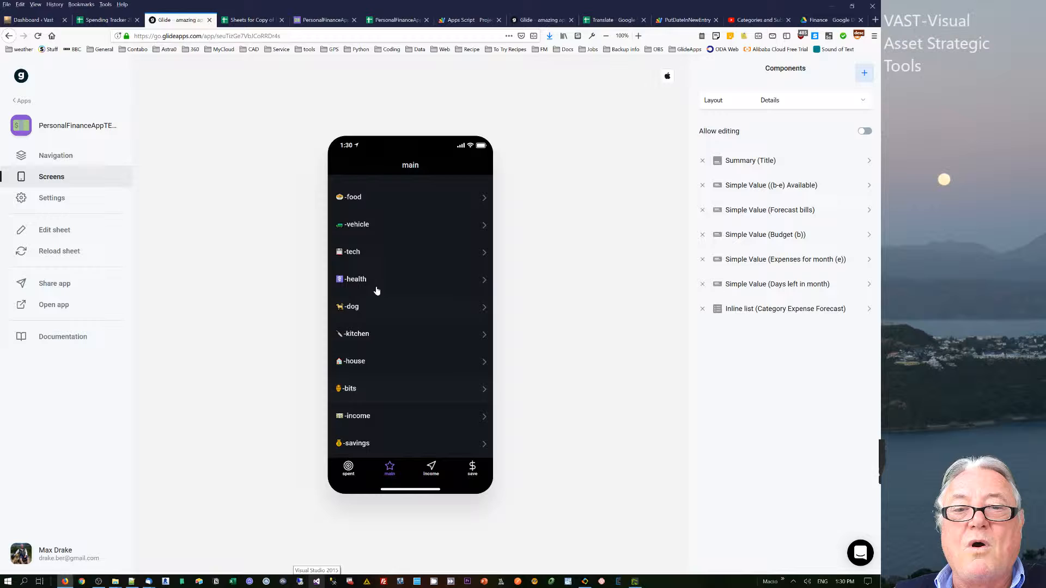
mouse_move(365, 391)
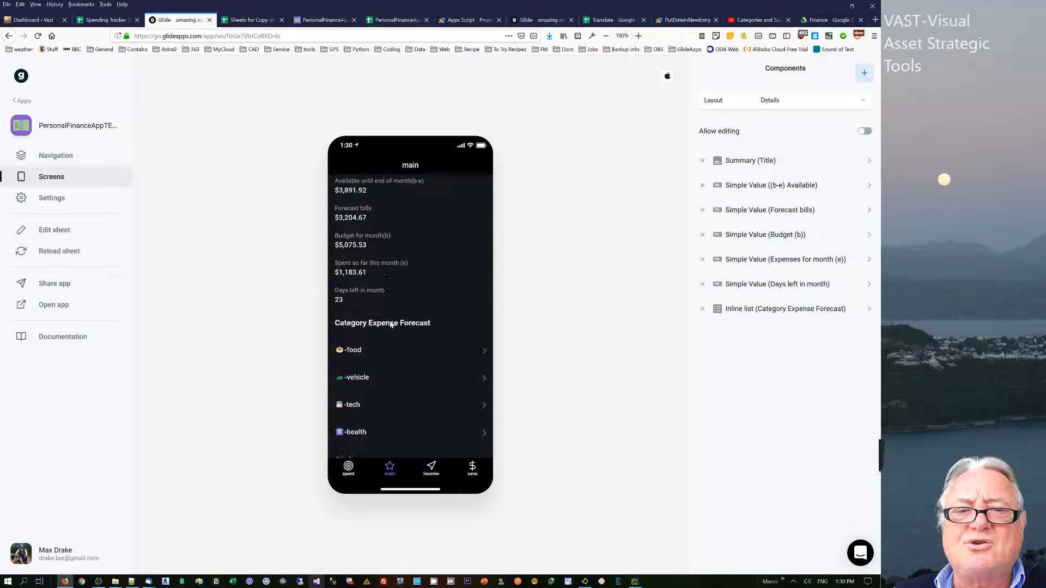
Step: Browse the categories, open -kitchen's details, then return to the forecast spreadsheet
scroll("down", 3)
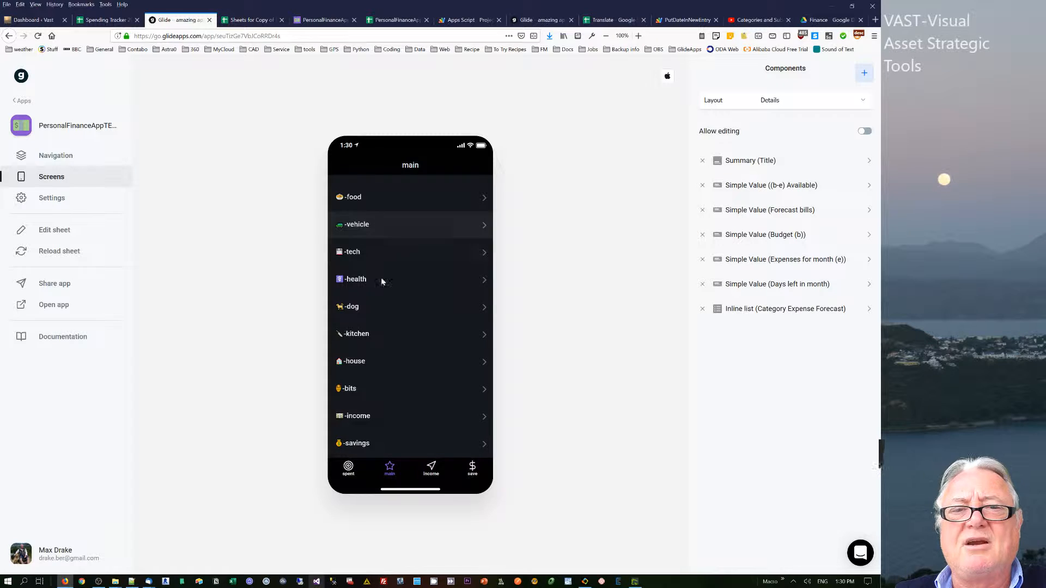
mouse_move(378, 257)
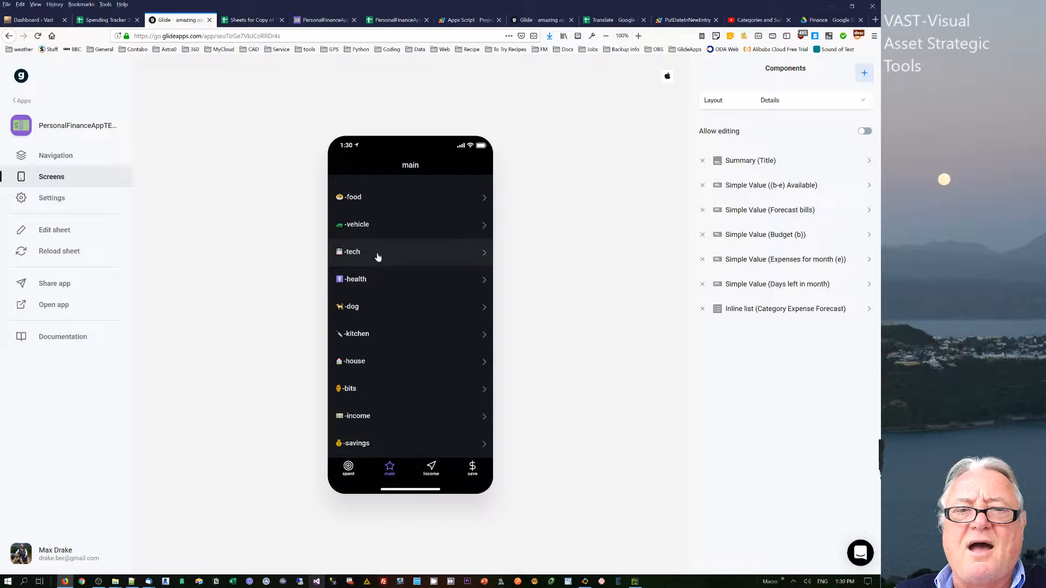
mouse_move(339, 316)
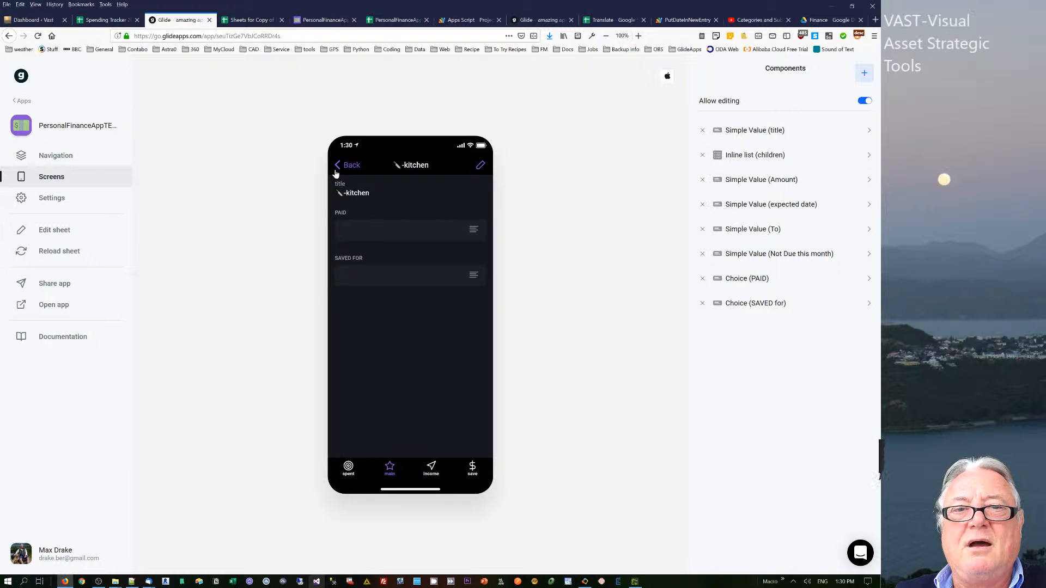
left_click(338, 165)
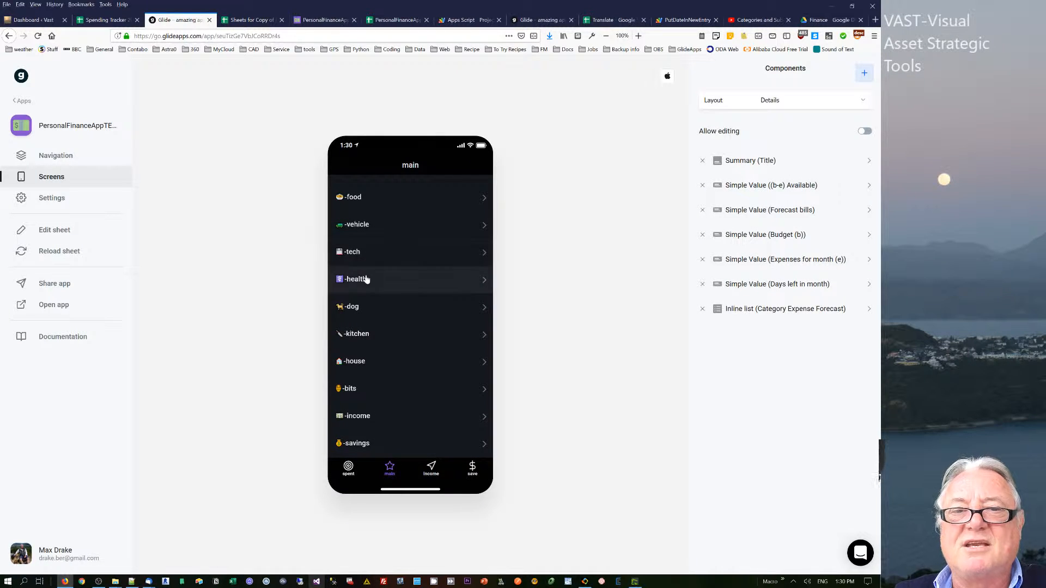
mouse_move(355, 340)
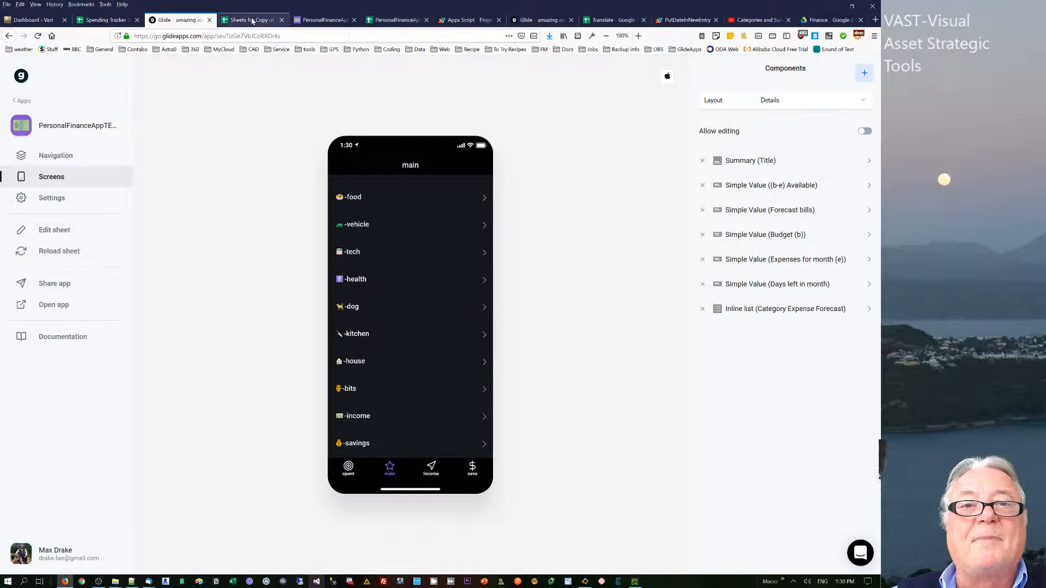
mouse_move(252, 20)
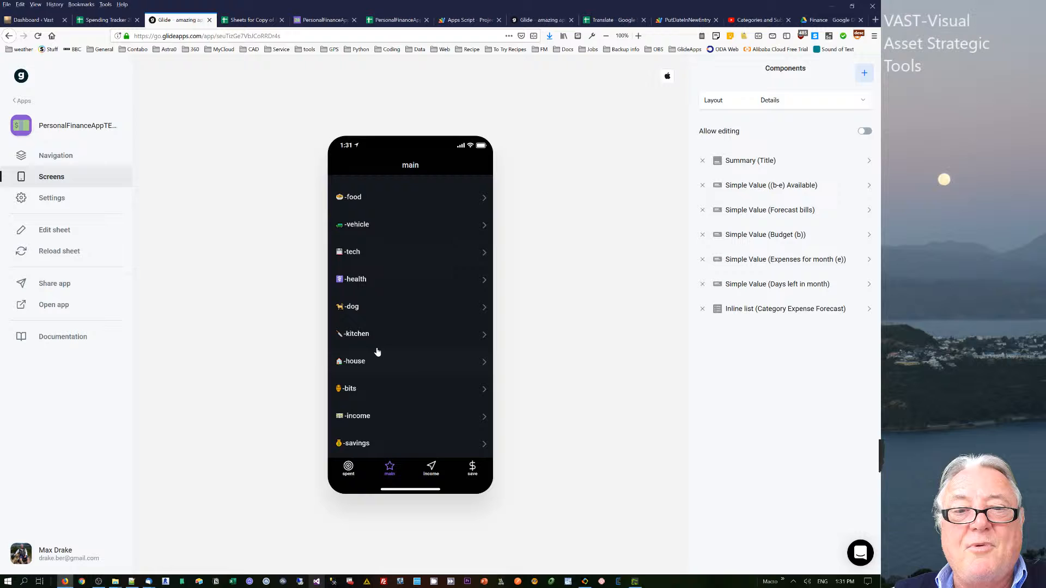
left_click(403, 334)
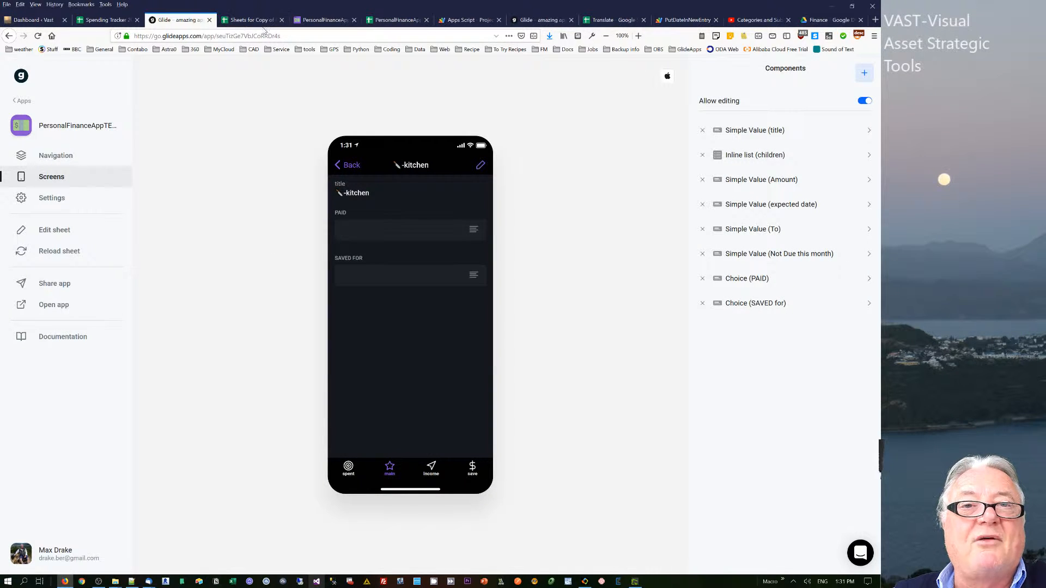
left_click(251, 19)
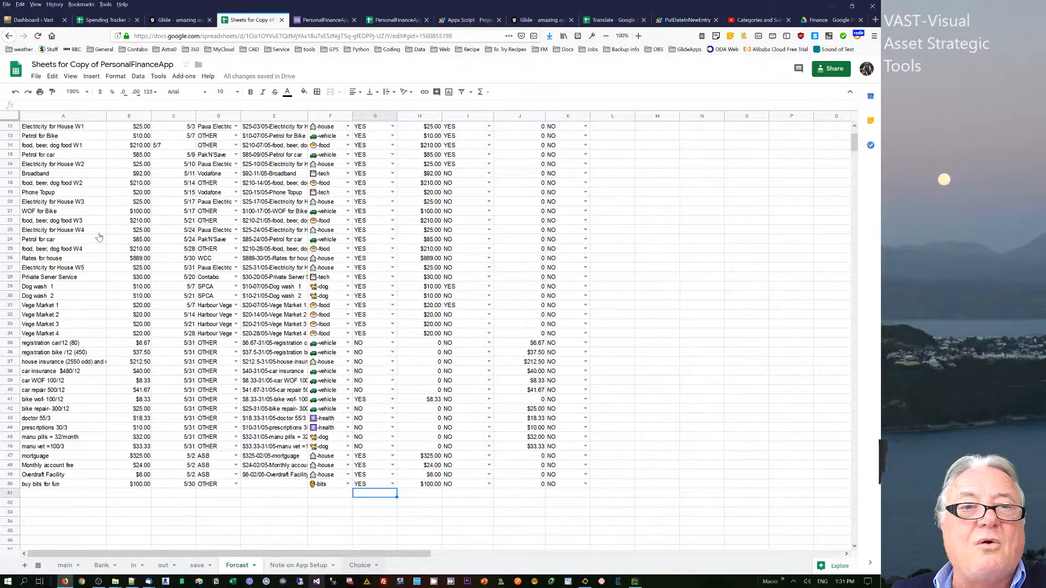
Step: Open the Choice sheet of lookup lists, briefly checking the kitchen category in Glide
left_click(360, 565)
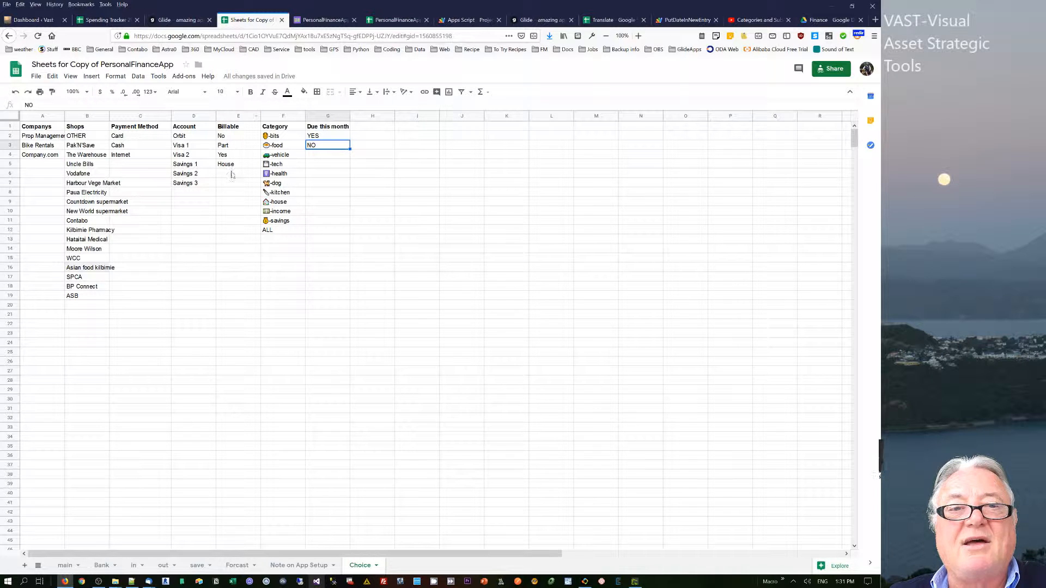
mouse_move(274, 259)
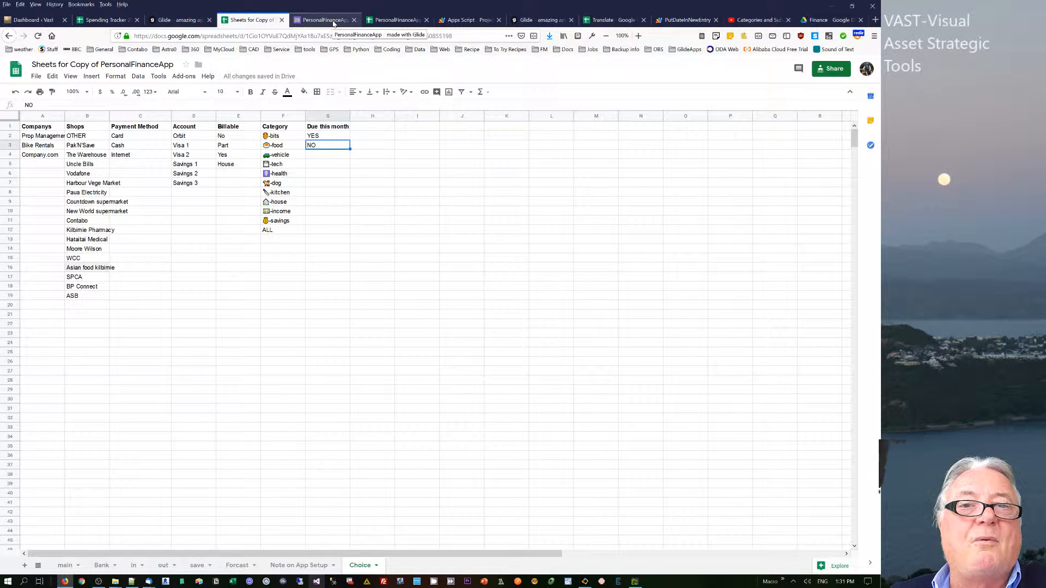
left_click(169, 20)
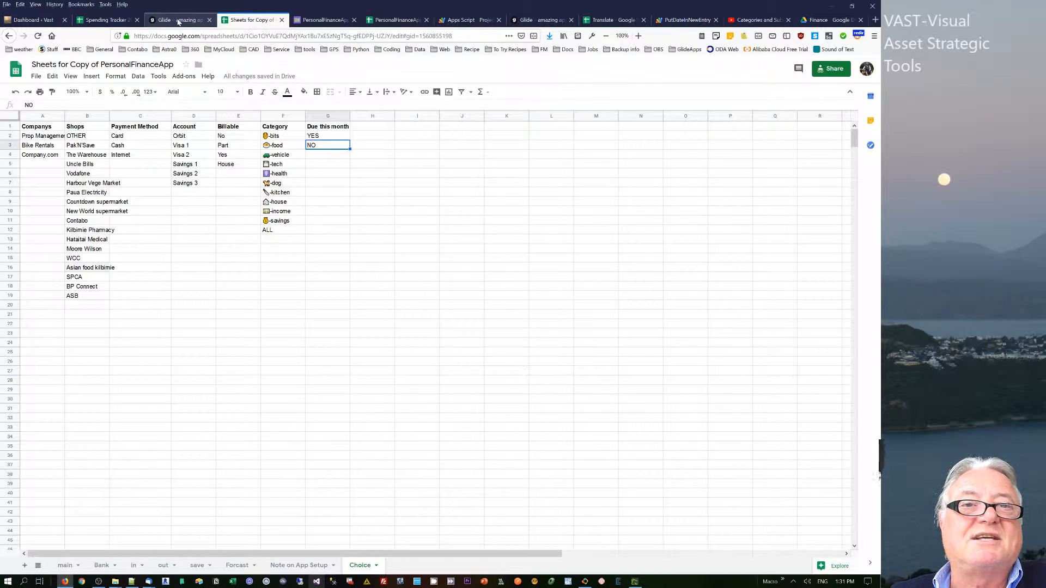
left_click(174, 20)
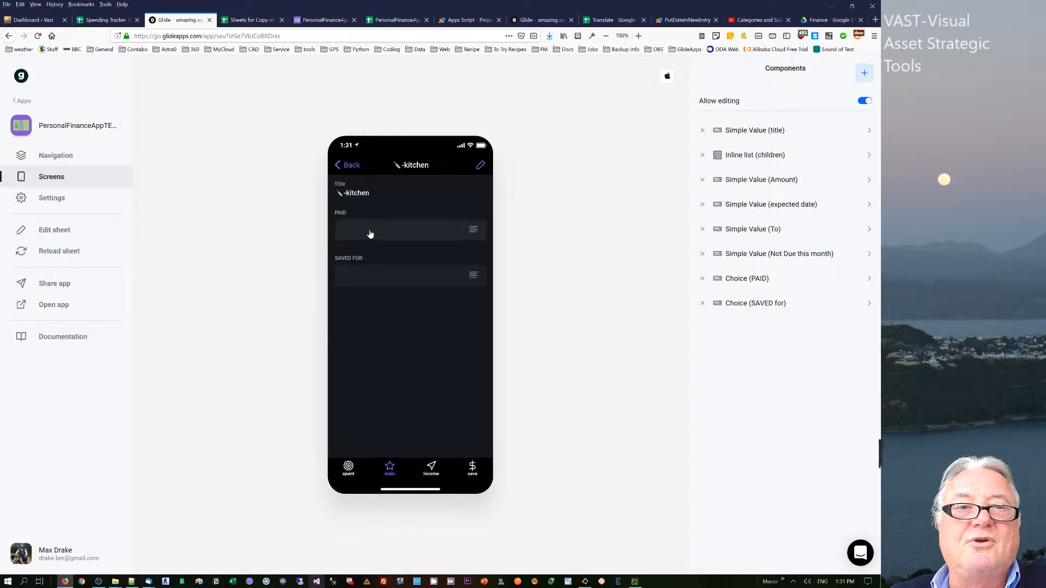
left_click(254, 20)
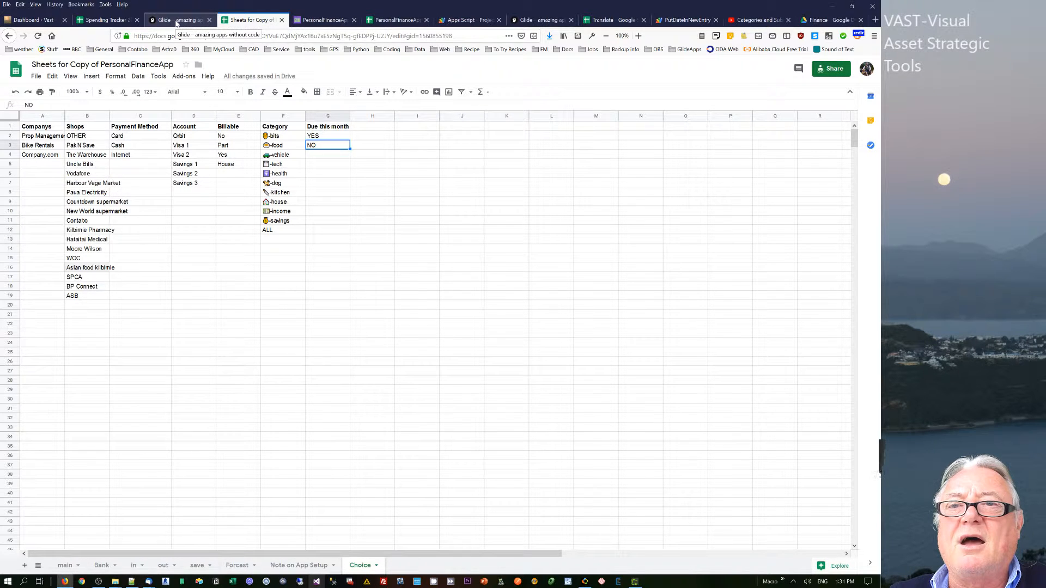
Step: Review the PutDateInNewEntry date-stamp script, then go back to the Choice sheet
left_click(685, 20)
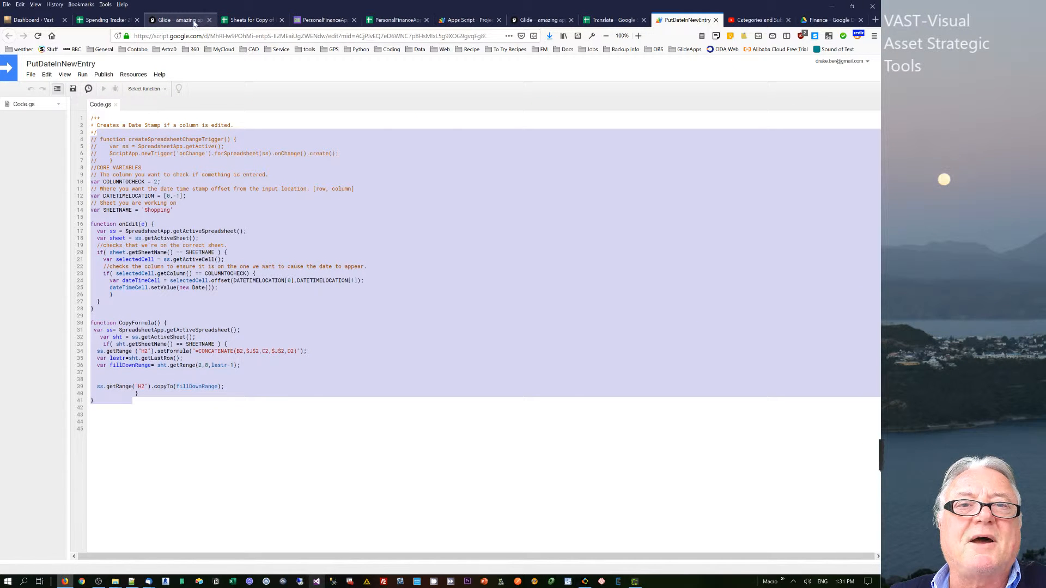
left_click(254, 19)
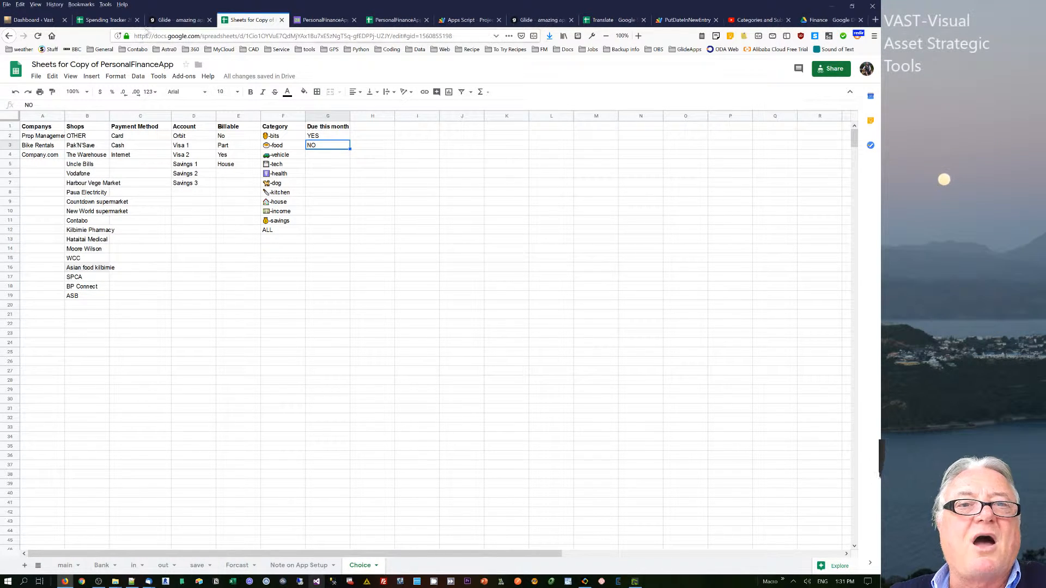
Step: Switch to Glide to view the kitchen category with empty PAID and SAVED FOR fields
left_click(175, 19)
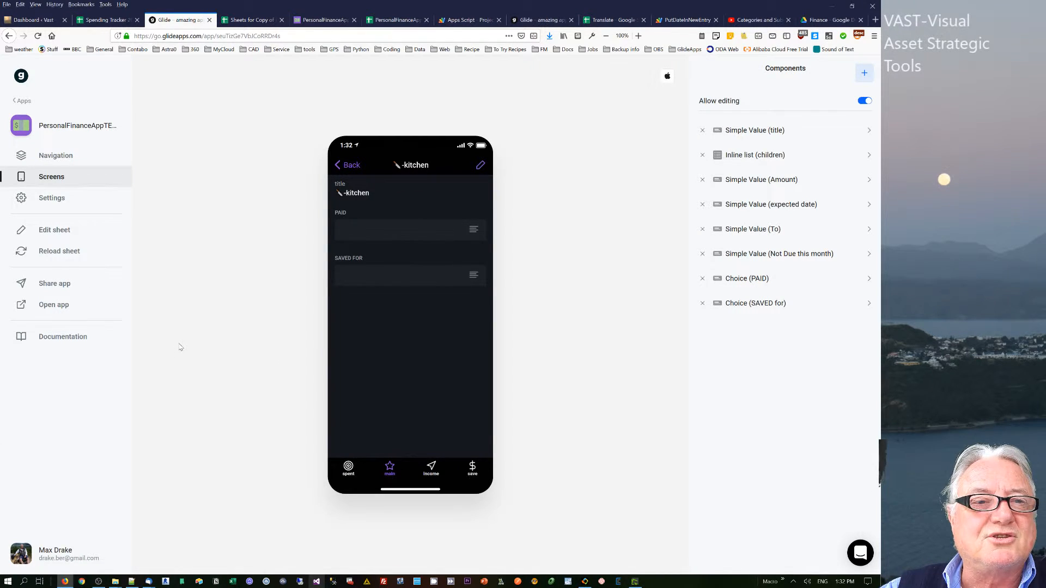
mouse_move(191, 300)
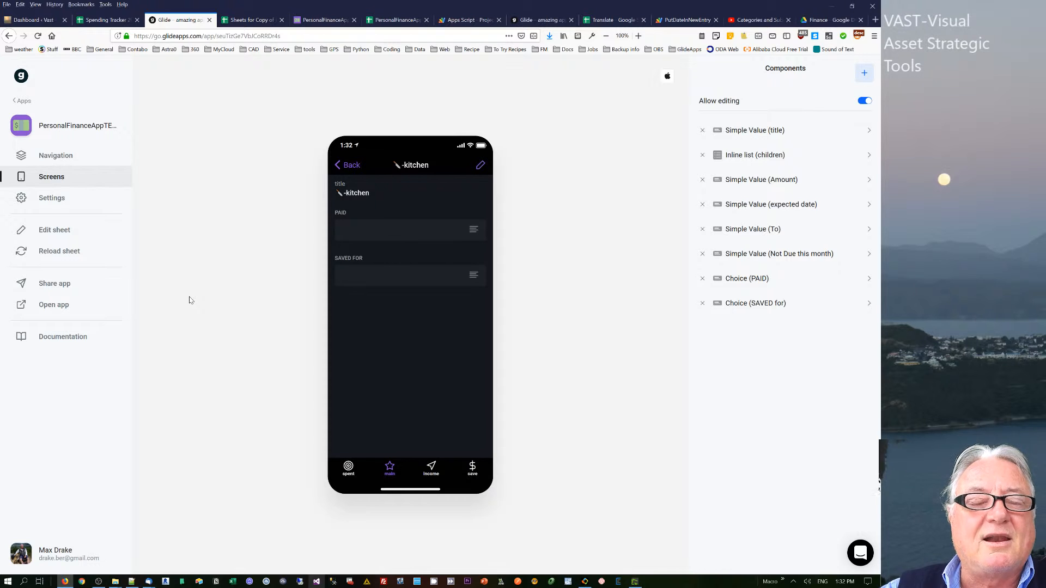